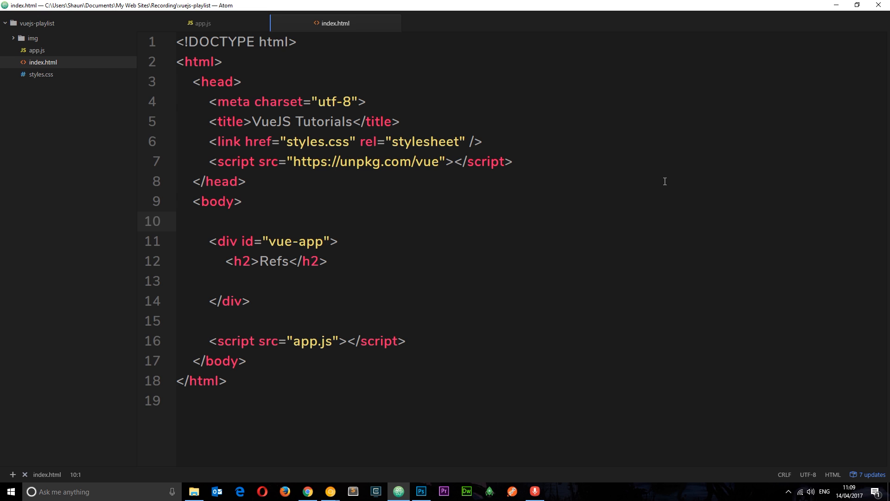
# - Add a text input element on the line below the Refs heading in index.html
pyautogui.click(177, 221)
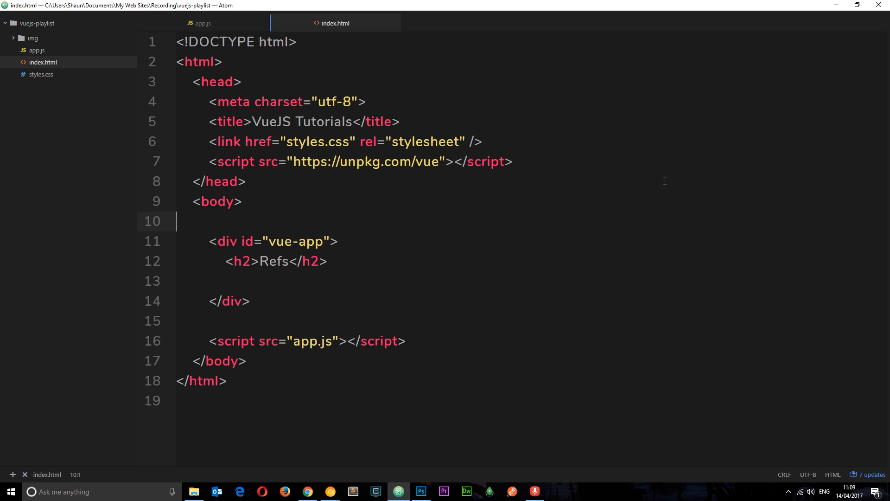
pyautogui.moveTo(317, 288)
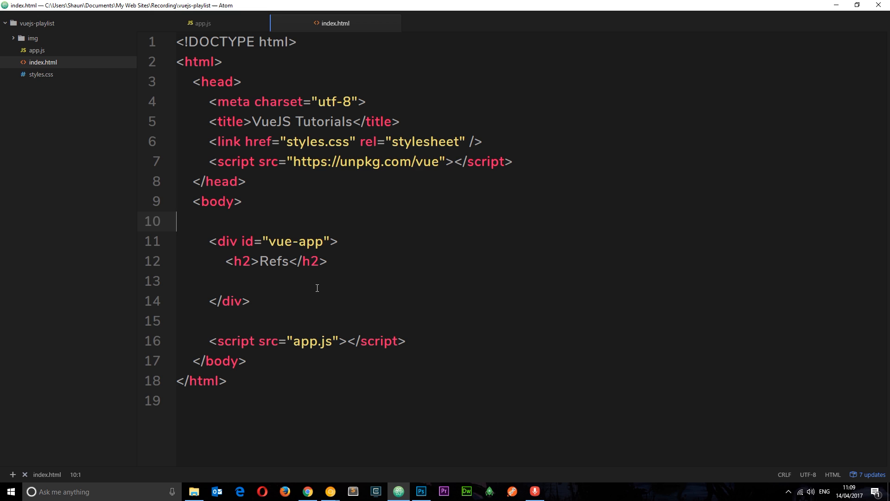
pyautogui.moveTo(261, 286)
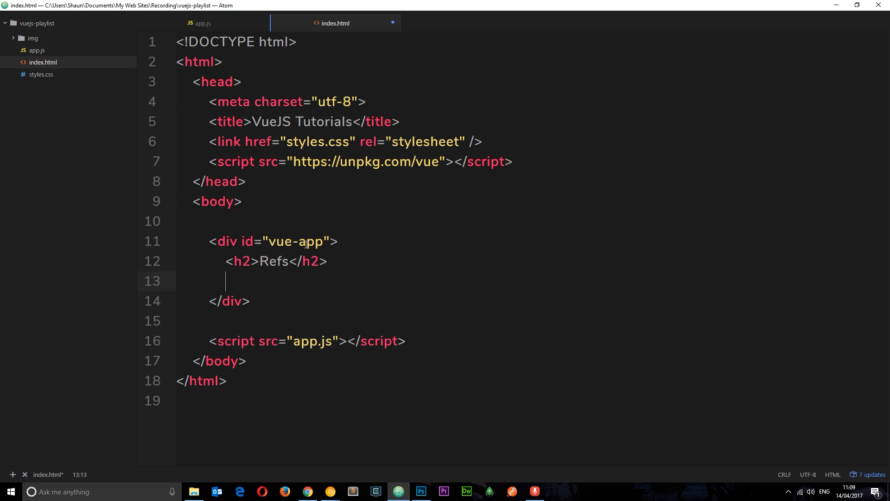
pyautogui.write('<input type="text" /')
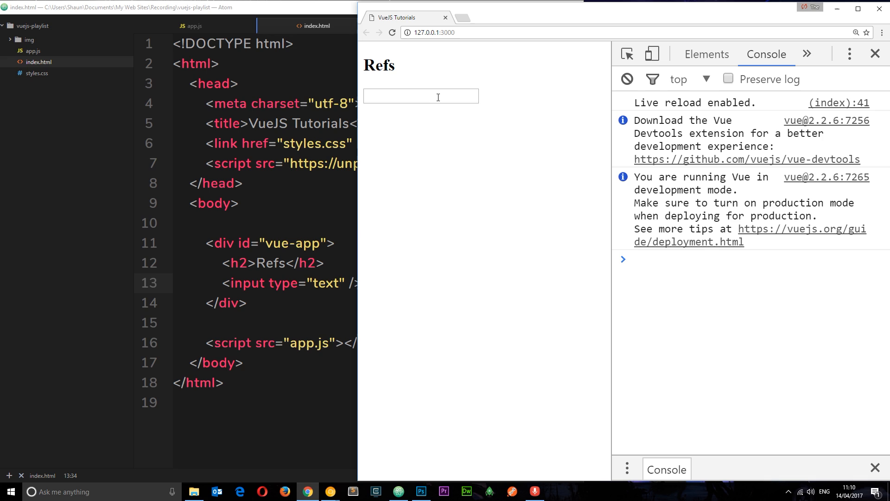
# - Type test text 'cjnsdkjvnsdjk' into the rendered input box in Chrome
pyautogui.write('cjnsdkjvnsdjk')
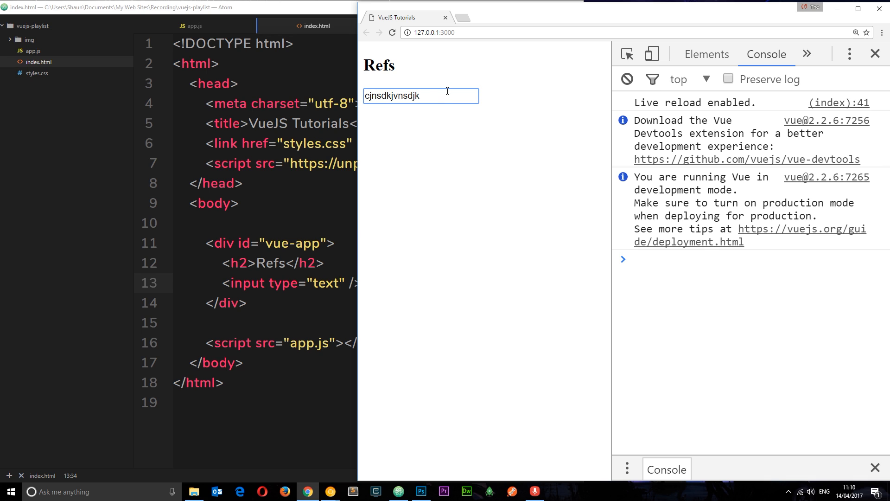
pyautogui.moveTo(491, 86)
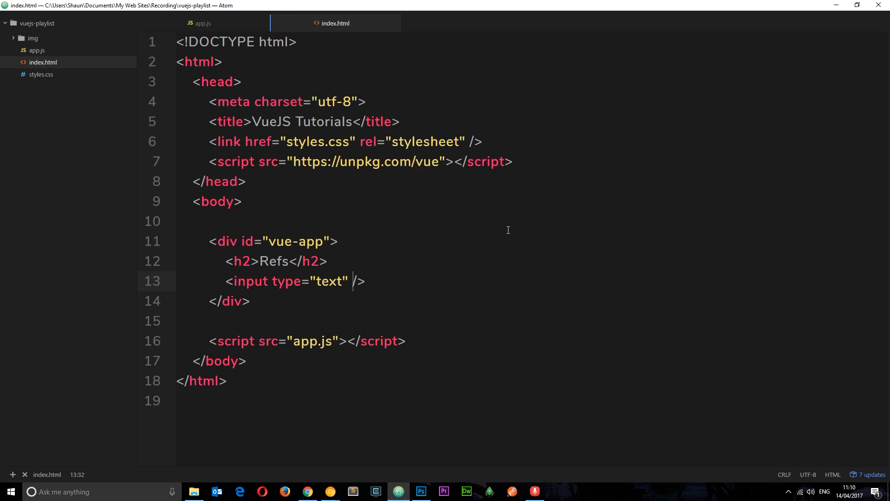
# - Give the text input a ref="input" attribute, then glance at app.js and return
pyautogui.write('ref')
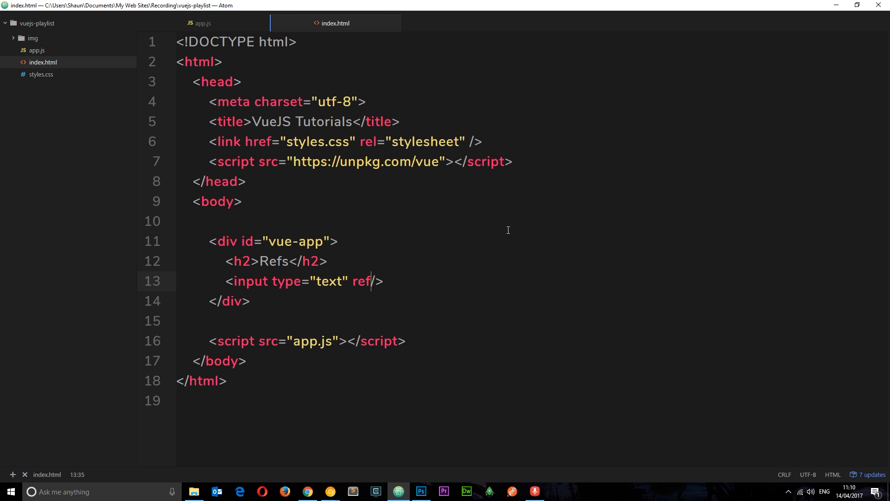
pyautogui.write('=""')
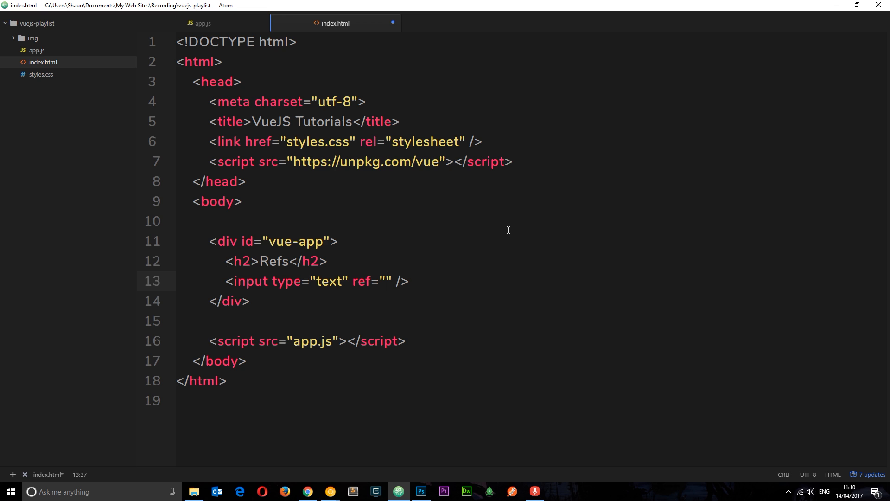
pyautogui.write('m')
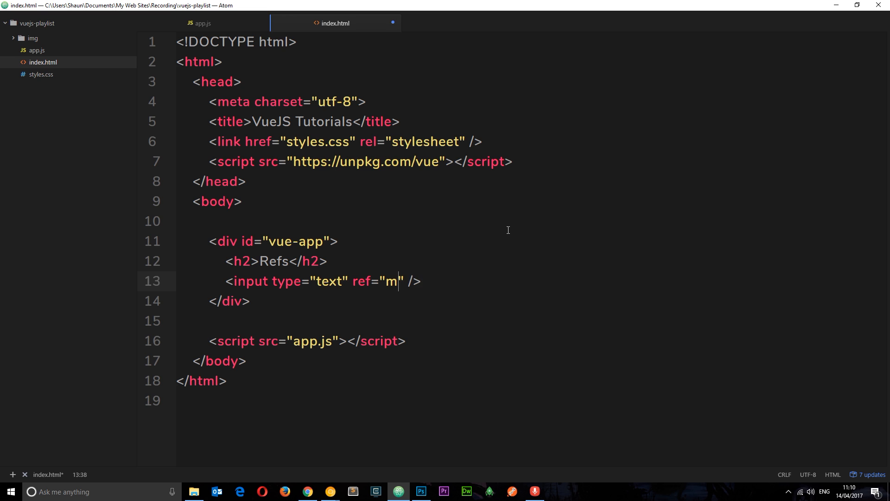
pyautogui.write('nput')
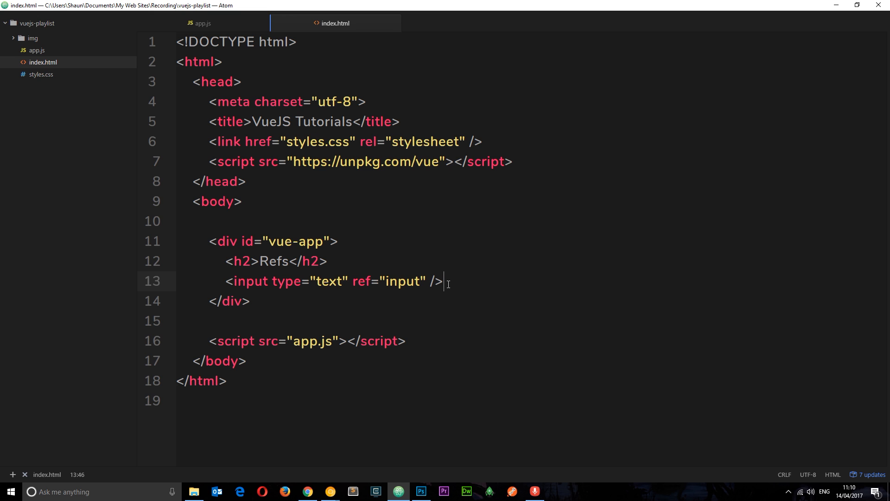
pyautogui.click(202, 23)
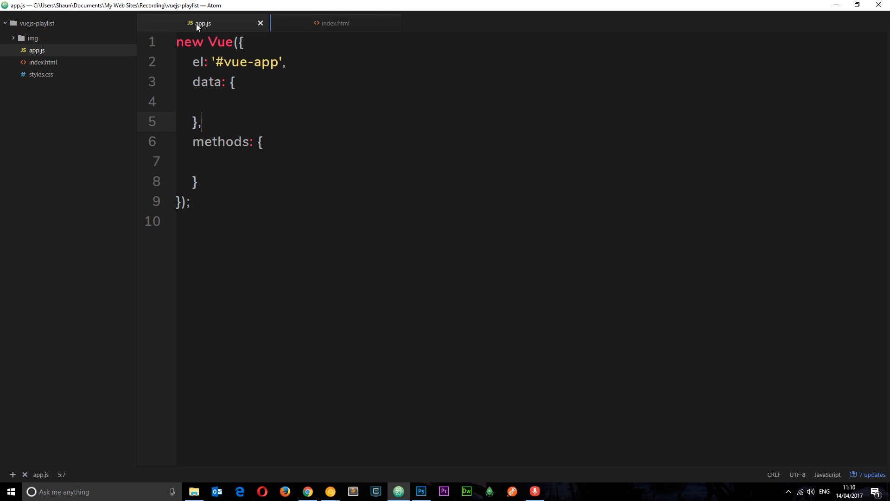
pyautogui.moveTo(284, 121)
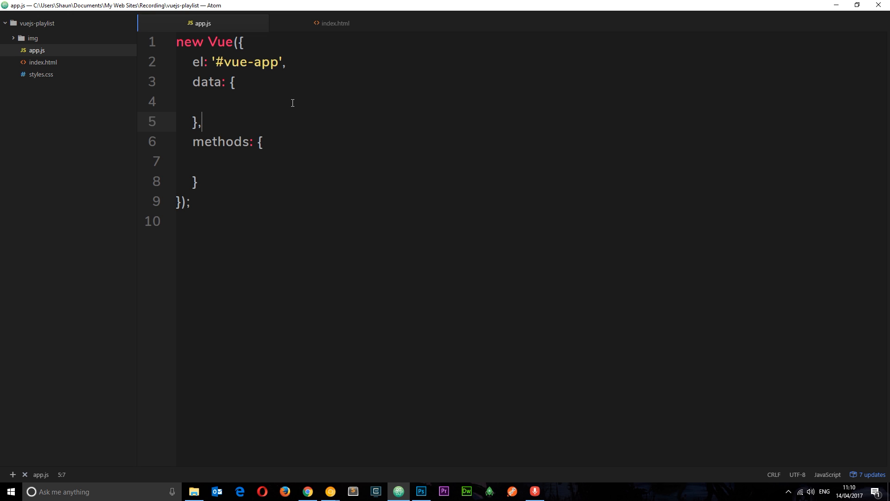
pyautogui.click(335, 22)
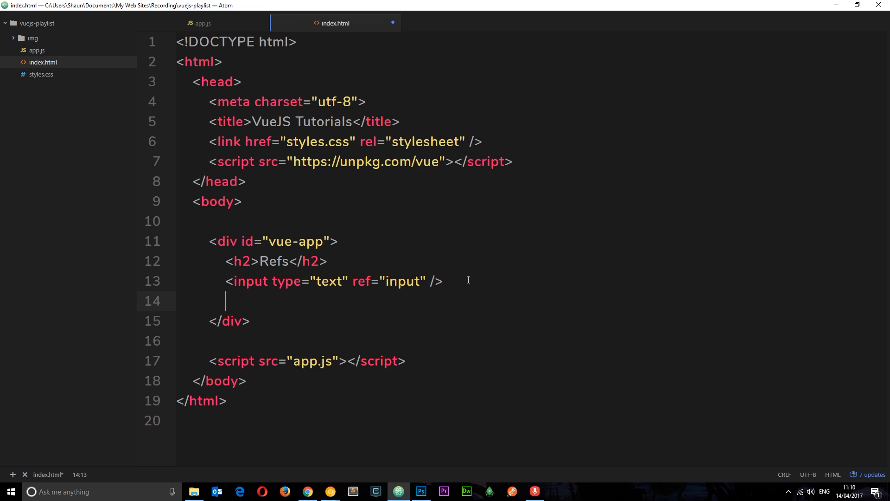
# - Add a Submit button with an empty v-on:click attribute under the input
pyautogui.write('<button></button>')
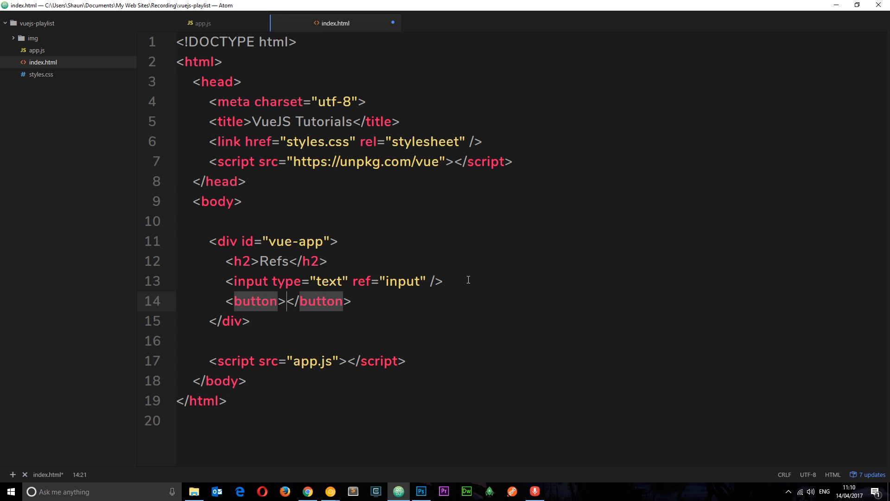
pyautogui.write('Subm')
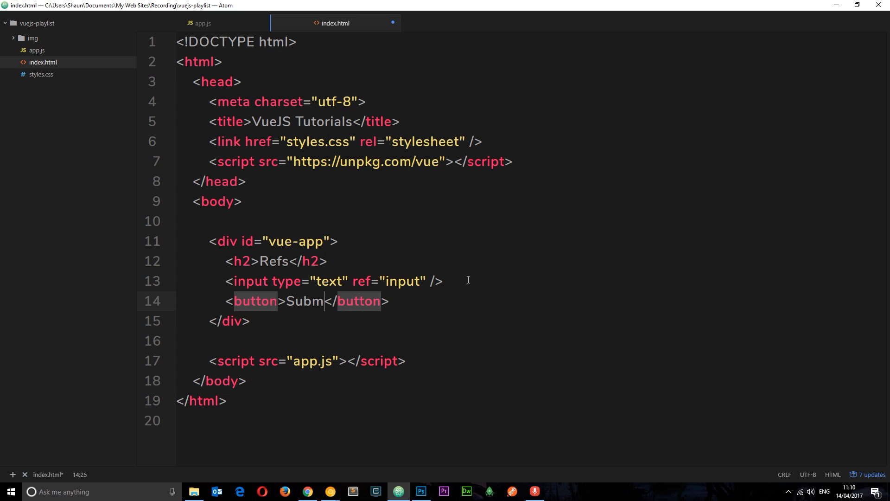
pyautogui.write('it')
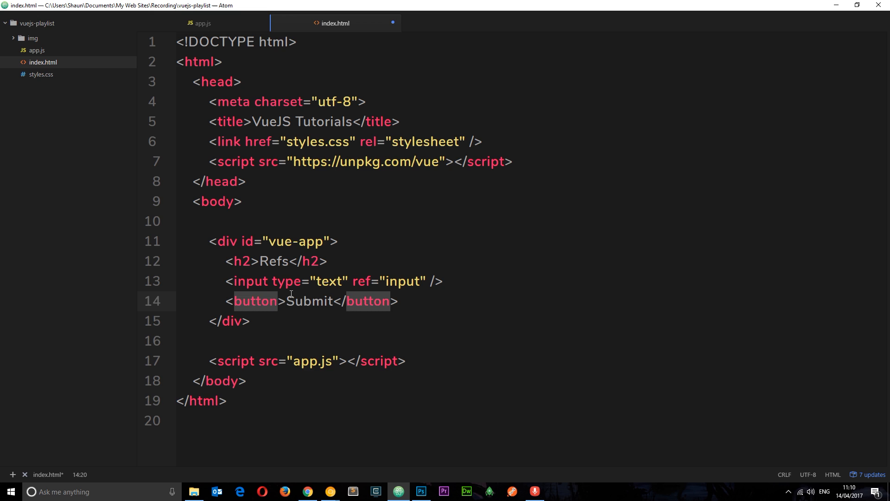
pyautogui.write('v-on:c')
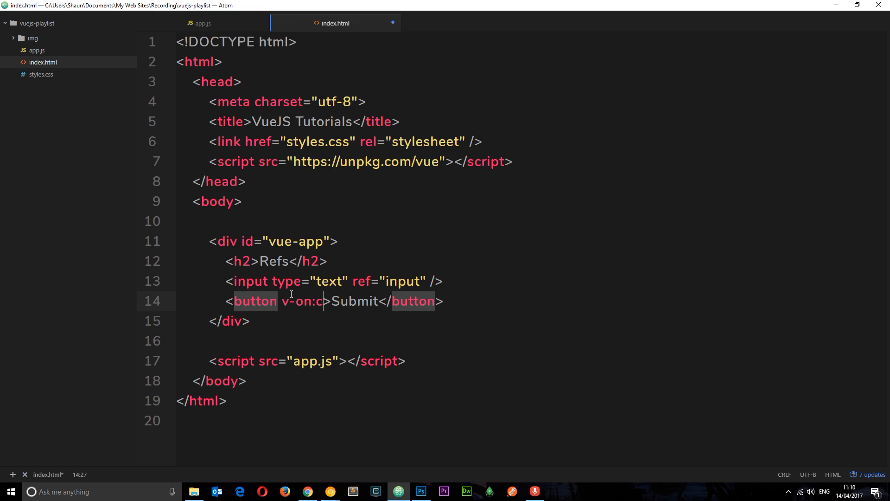
pyautogui.write('lick=""')
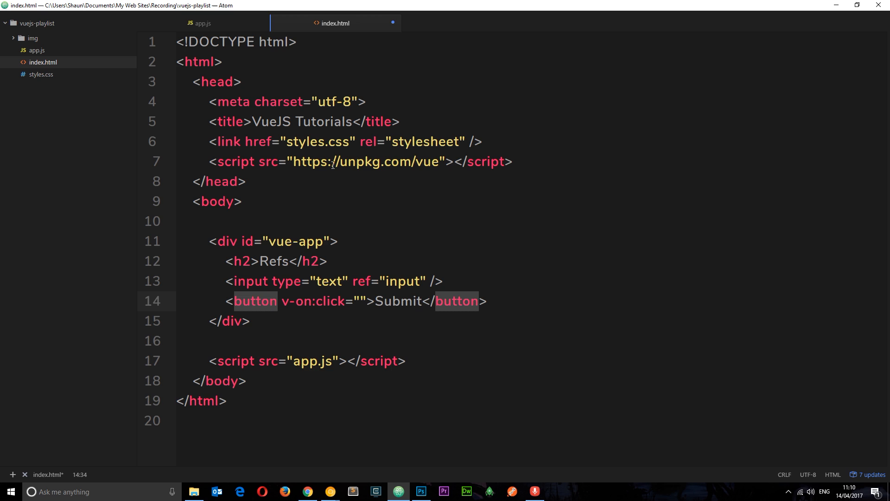
pyautogui.click(202, 22)
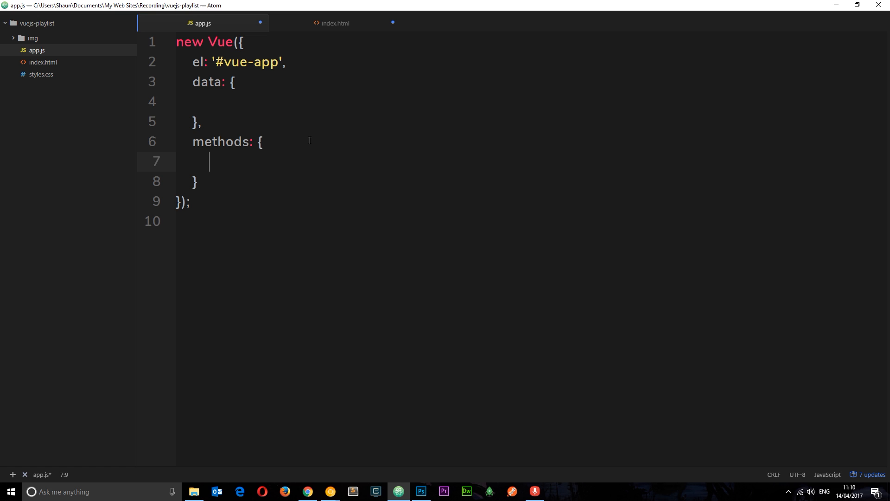
# - Define an empty readRefs: function(){} method in app.js
pyautogui.write('readRefs')
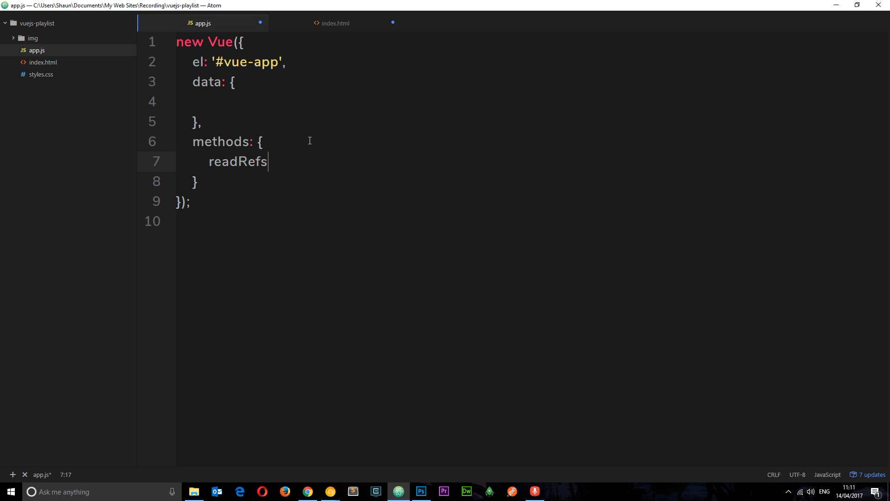
pyautogui.write(': function')
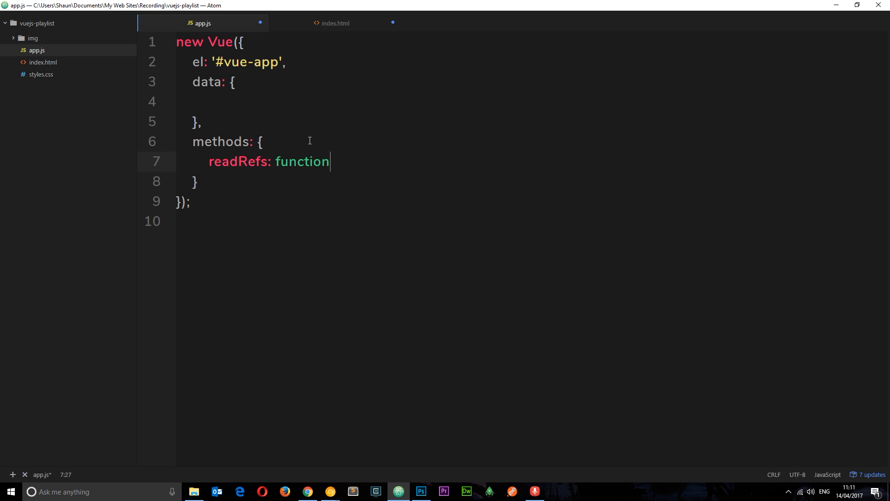
pyautogui.write('(){')
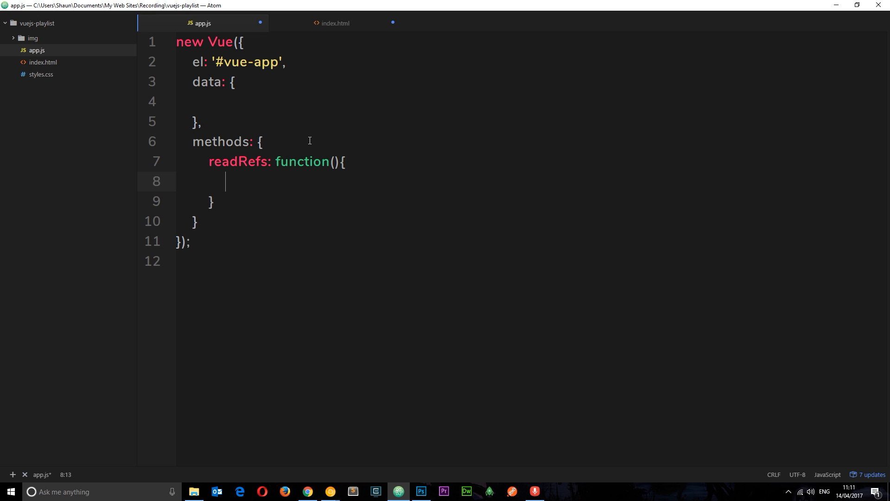
# - Set the Submit button's v-on:click attribute to readRefs in index.html
pyautogui.click(333, 23)
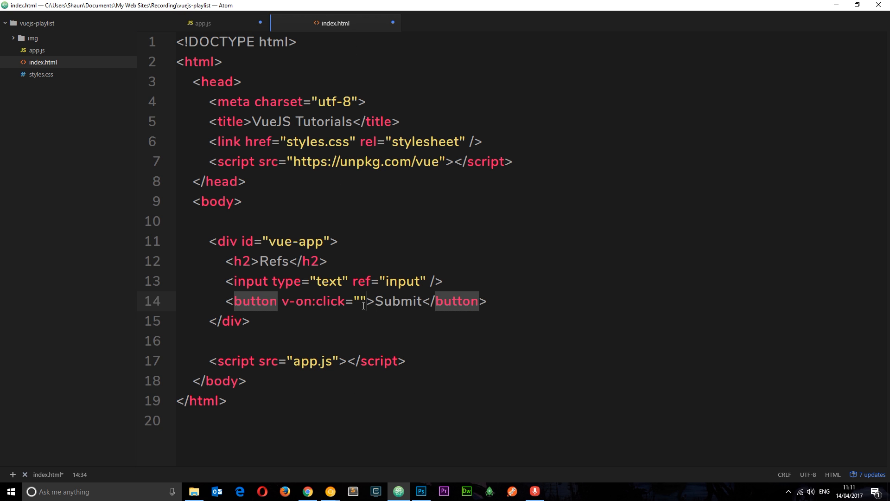
pyautogui.write('readRefs')
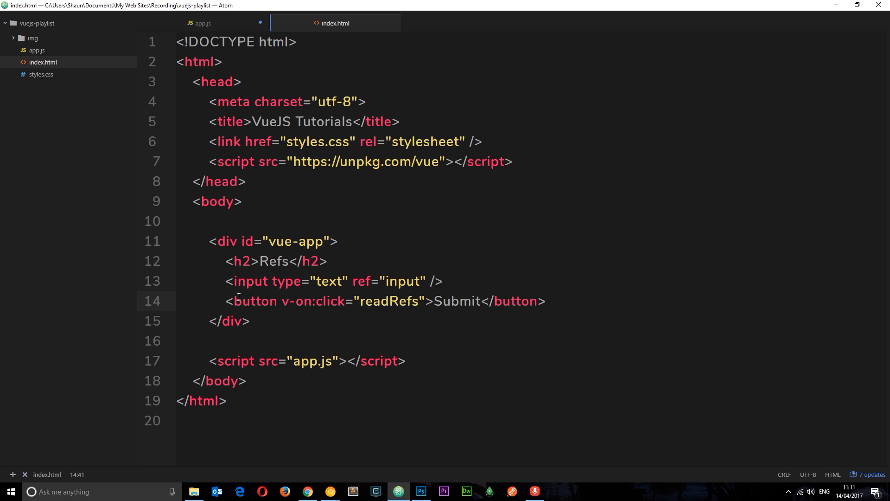
pyautogui.click(202, 23)
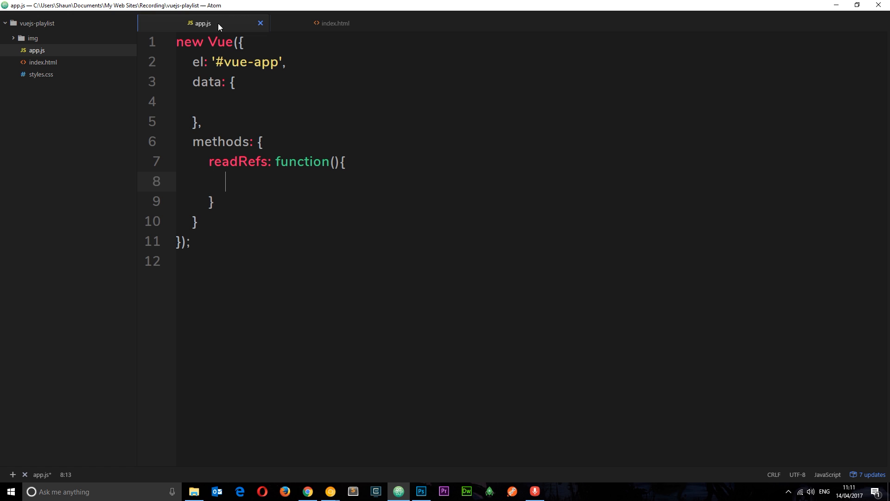
# - Write this.$refs inside the readRefs method body
pyautogui.write('this')
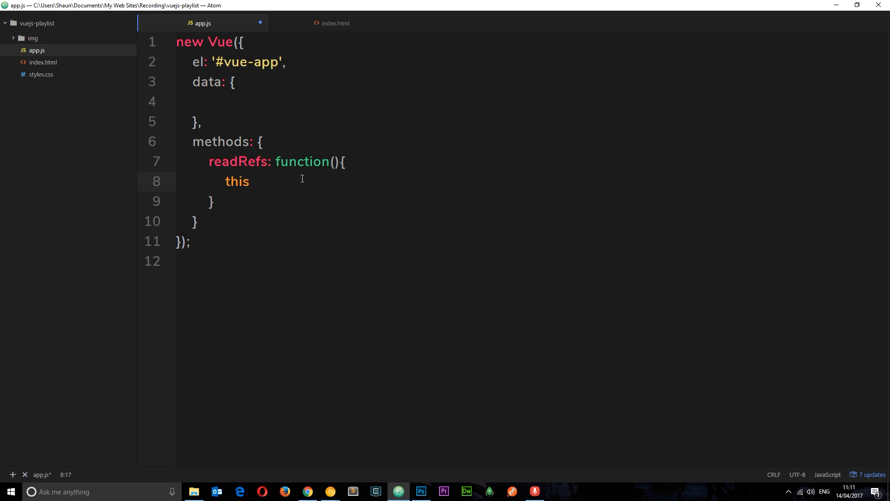
pyautogui.write('.')
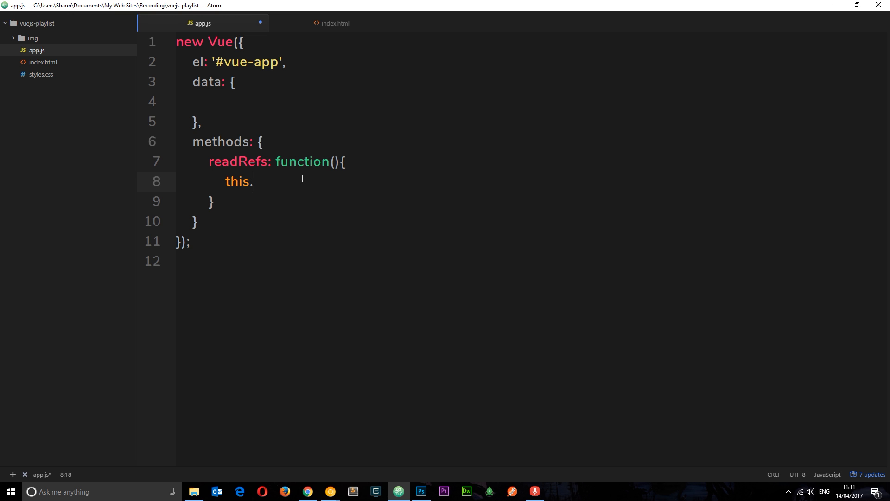
pyautogui.write('$refs')
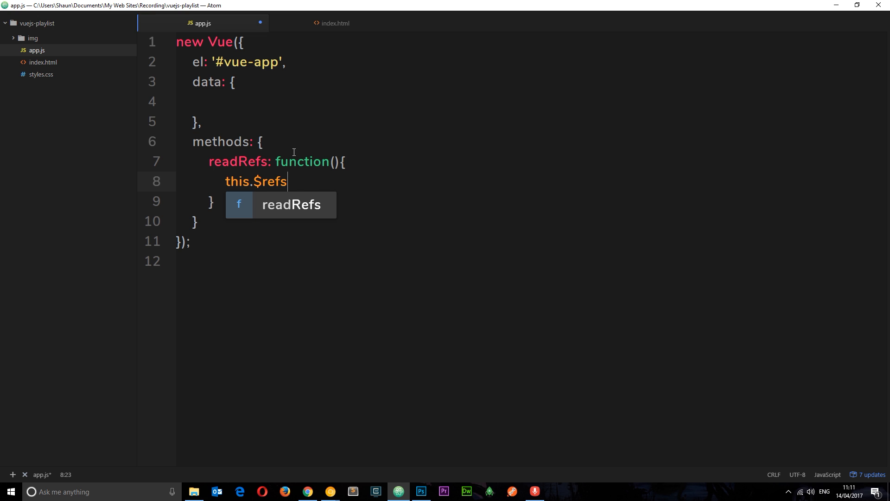
pyautogui.click(335, 23)
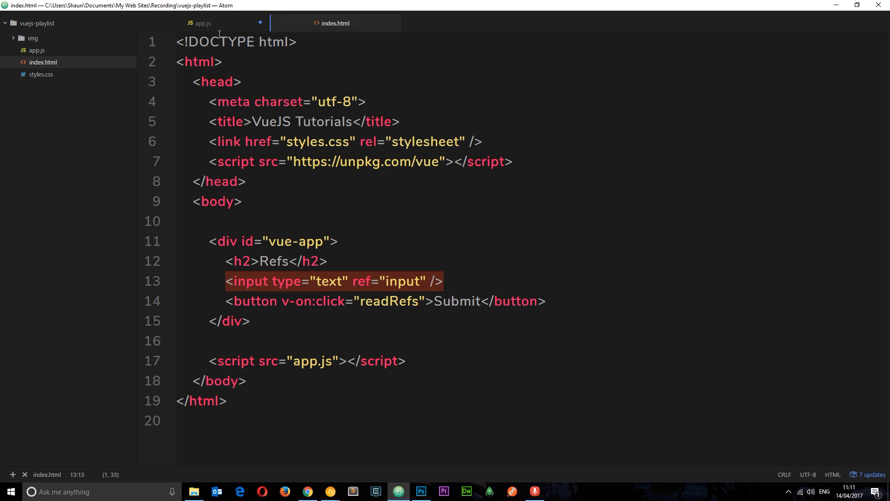
# - Wrap this.$refs in console.log(); and save app.js
pyautogui.click(202, 24)
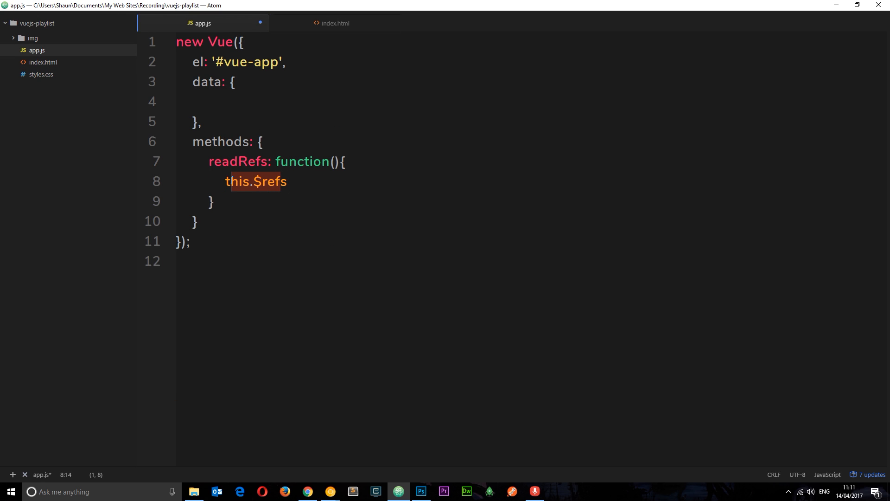
pyautogui.write('c')
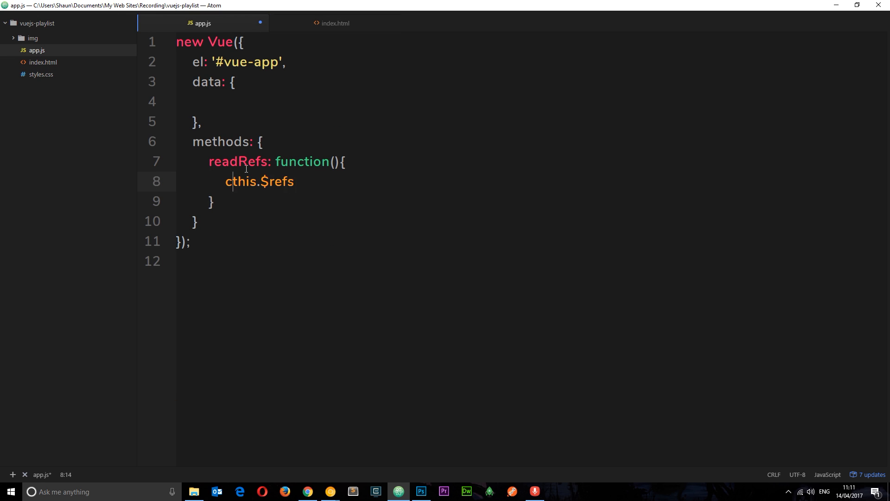
pyautogui.write('console.log(')
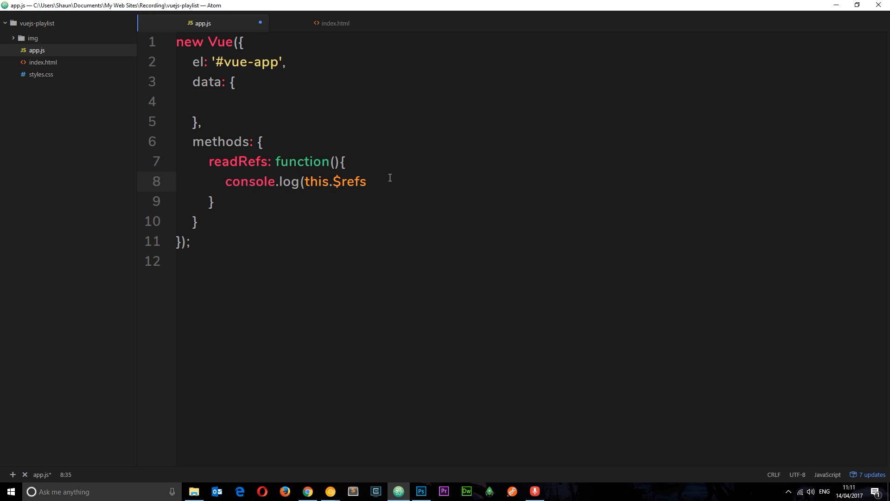
pyautogui.write(');')
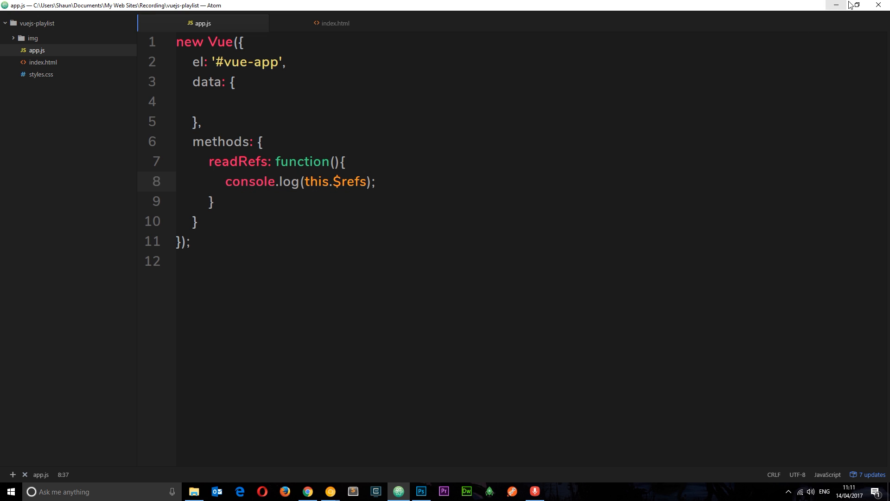
# - Submit the page and expand the logged refs to show input value 'vdfbsdf'
pyautogui.click(306, 492)
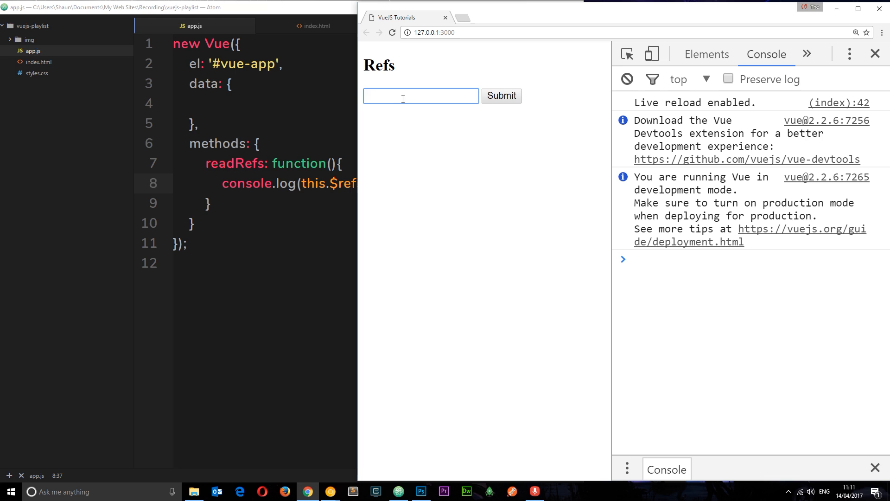
pyautogui.click(501, 96)
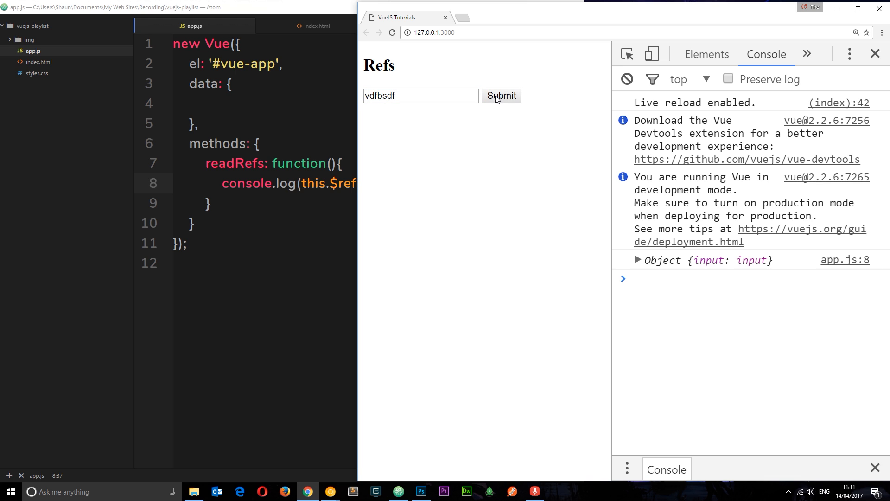
pyautogui.moveTo(643, 264)
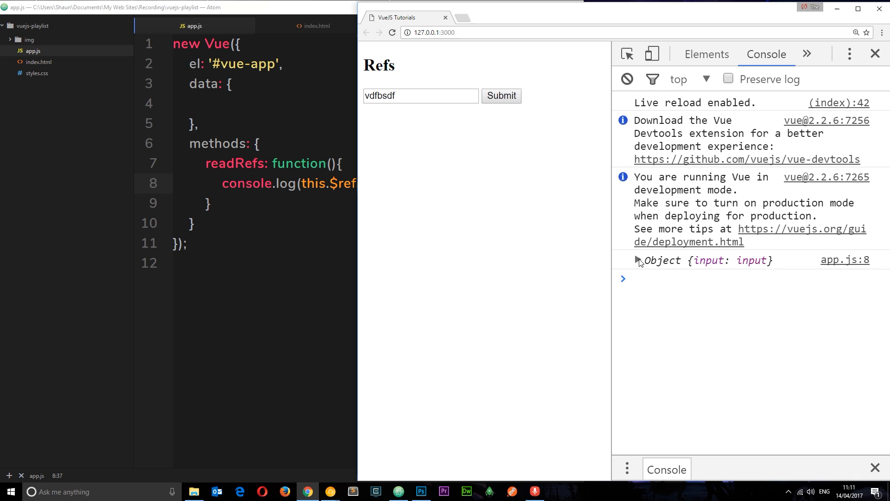
pyautogui.click(638, 261)
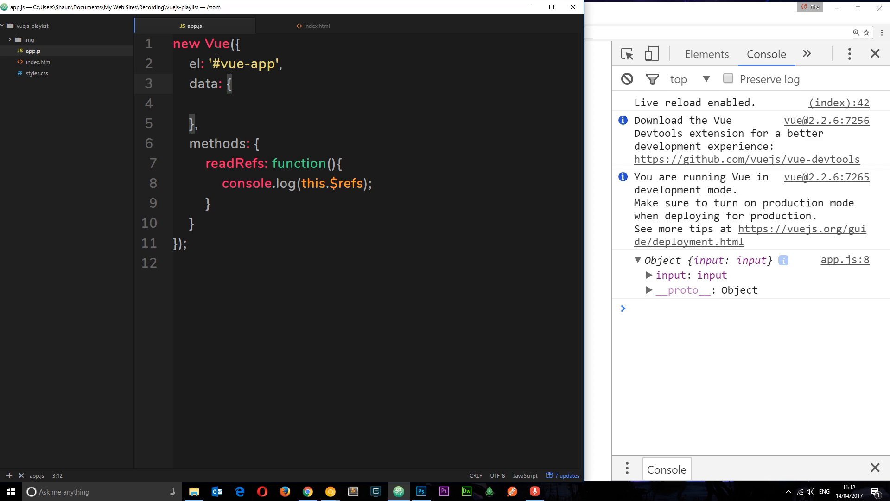
pyautogui.moveTo(687, 275)
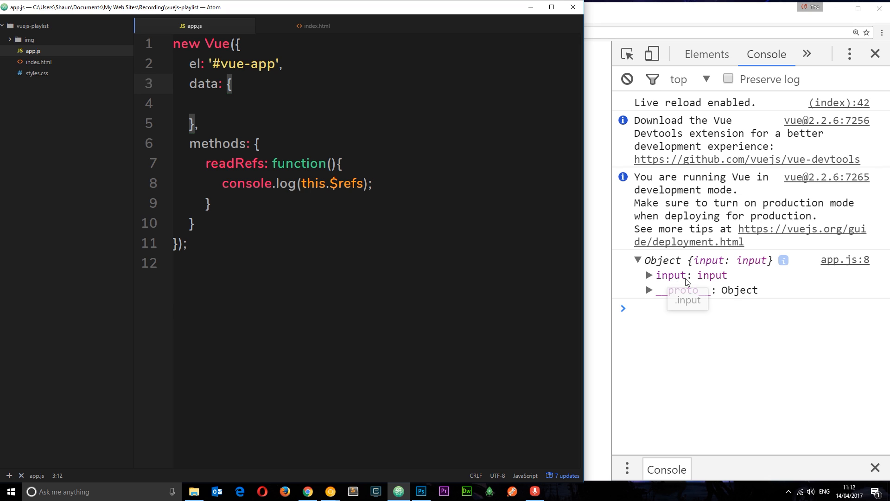
pyautogui.moveTo(670, 299)
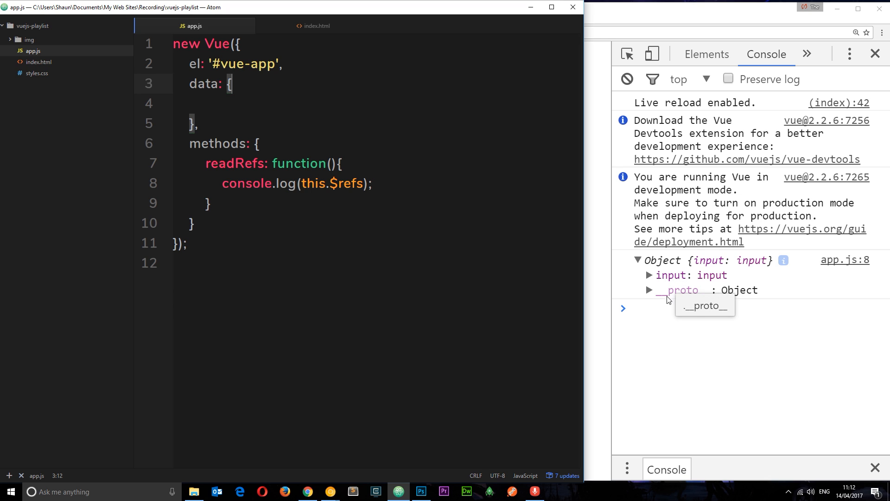
pyautogui.moveTo(668, 359)
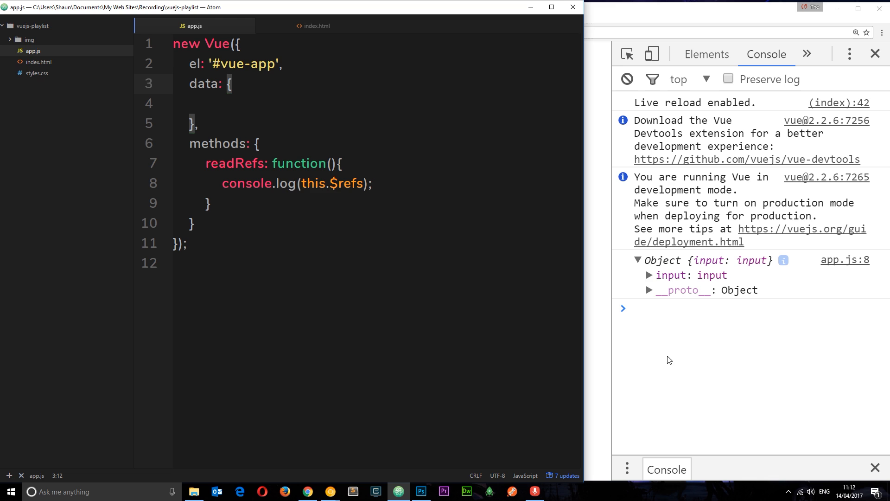
pyautogui.click(649, 275)
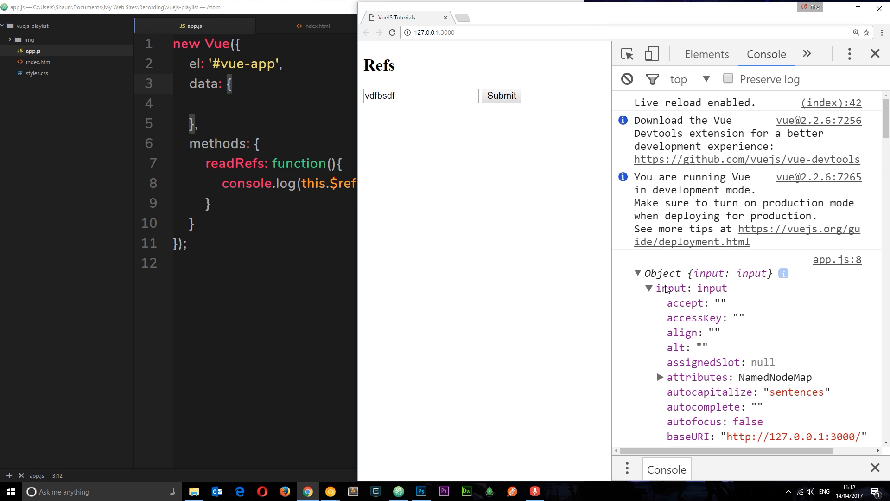
pyautogui.scroll(-3)
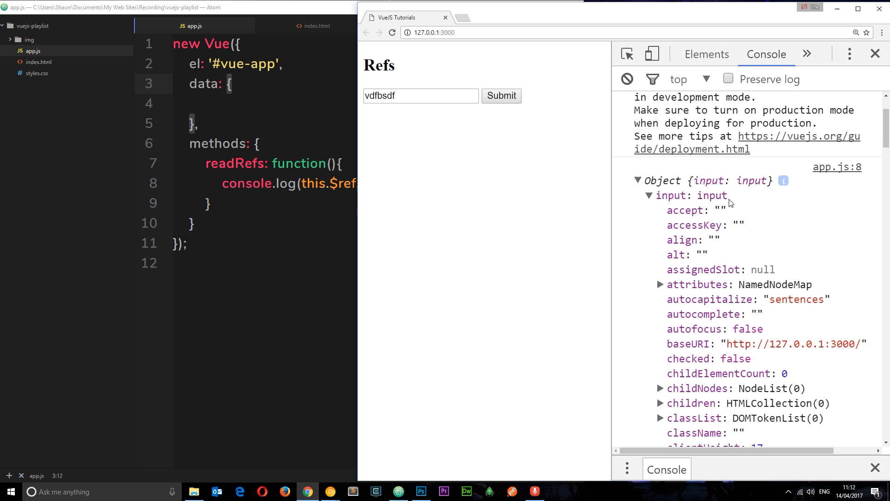
pyautogui.scroll(-3)
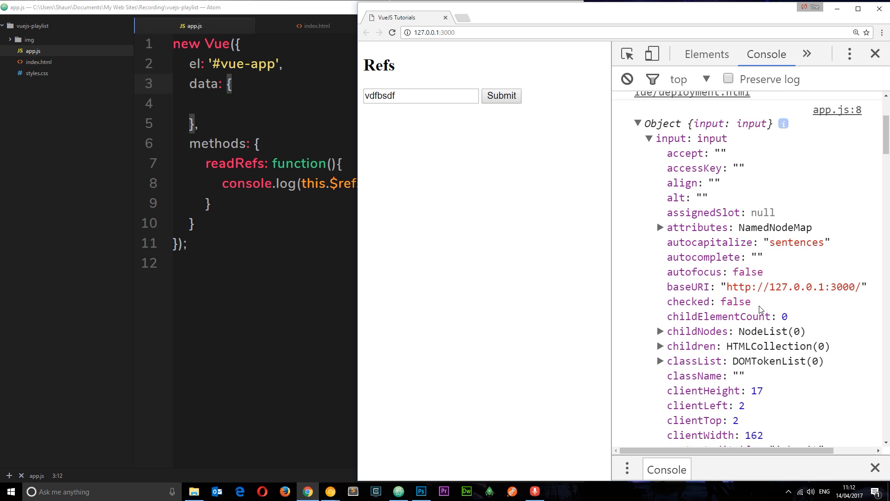
pyautogui.scroll(-3)
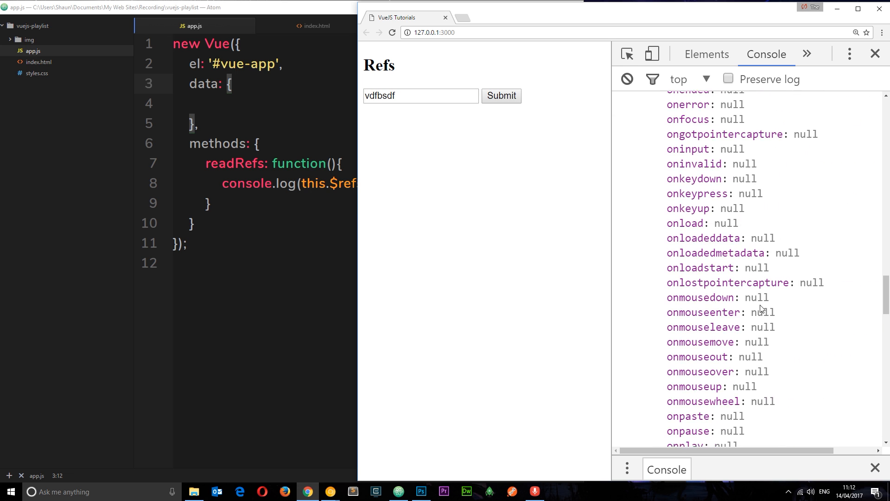
pyautogui.scroll(-3)
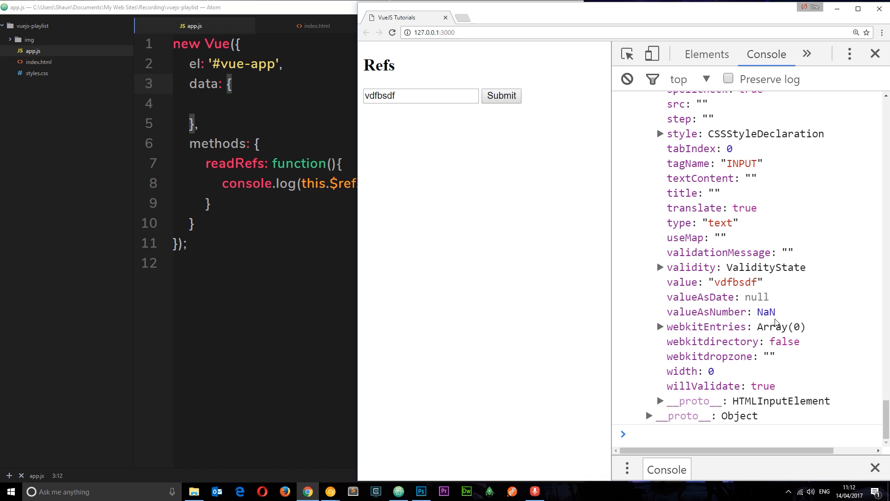
pyautogui.moveTo(668, 268)
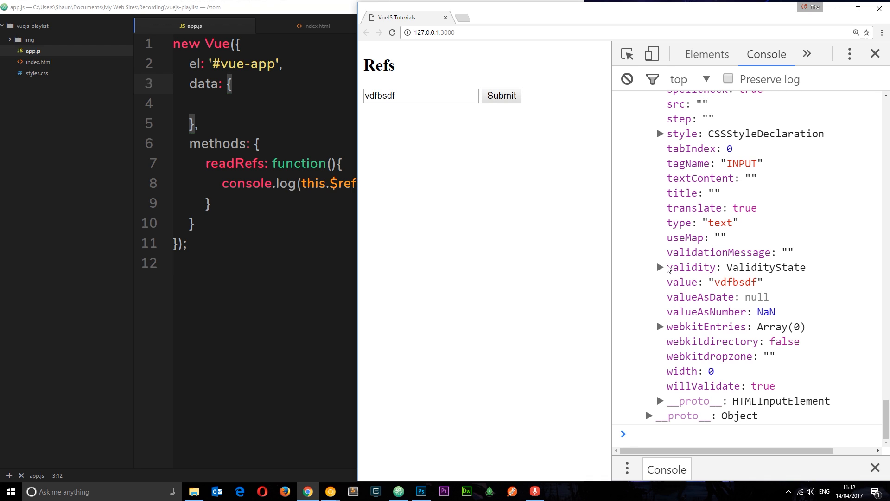
pyautogui.moveTo(743, 283)
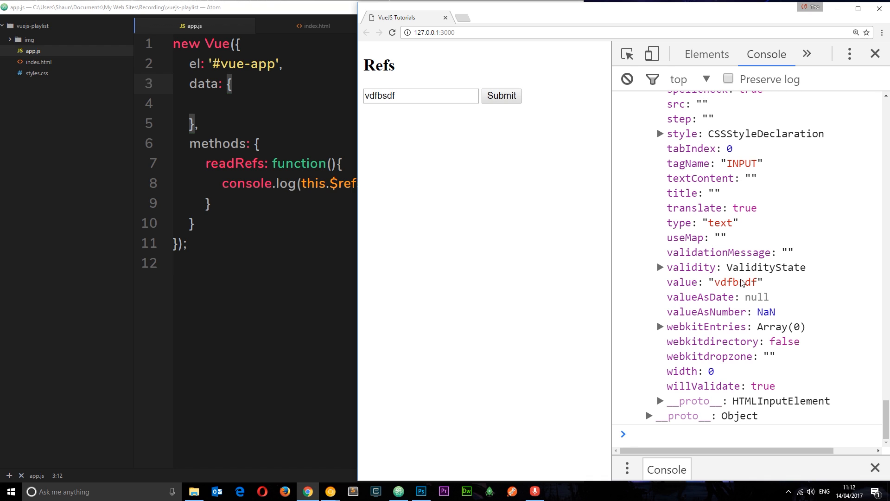
pyautogui.tripleClick(420, 95)
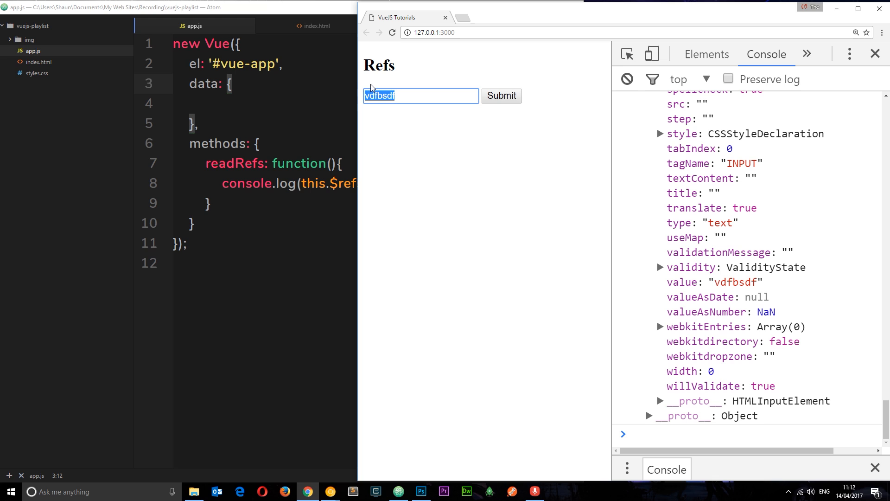
pyautogui.moveTo(395, 96)
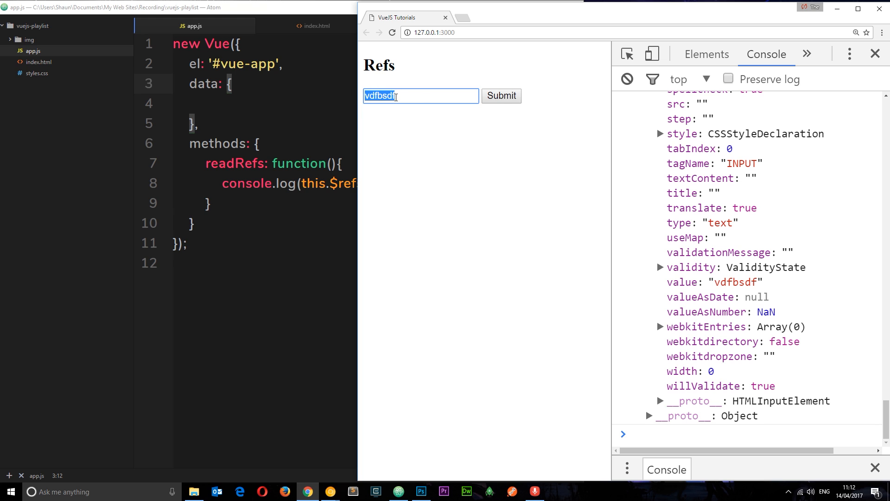
pyautogui.moveTo(718, 276)
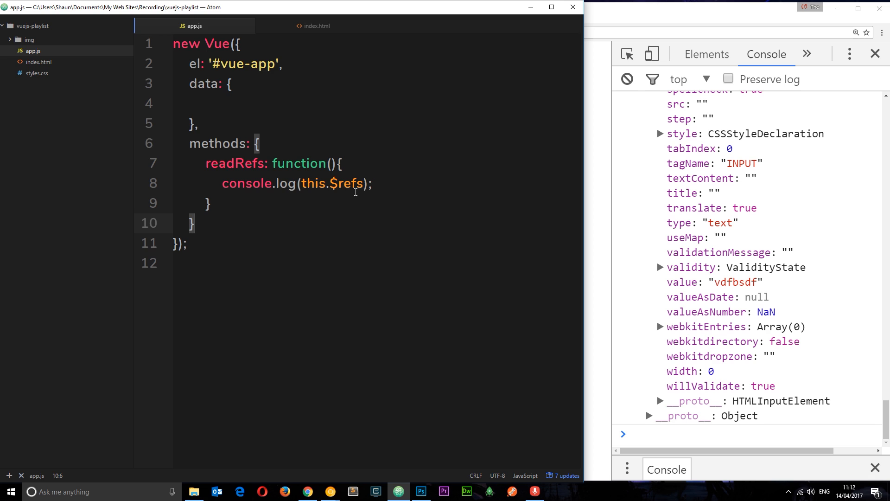
# - Change the log to this.$refs.input and start typing a val property
pyautogui.click(361, 183)
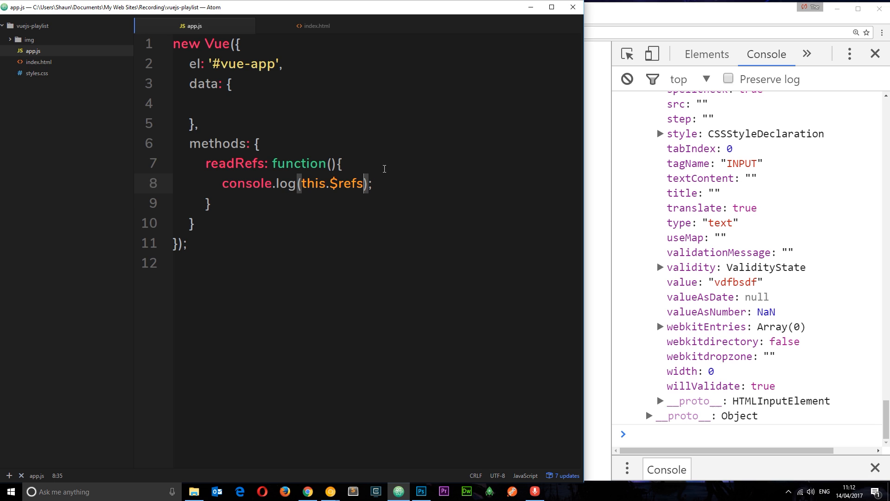
pyautogui.moveTo(483, 152)
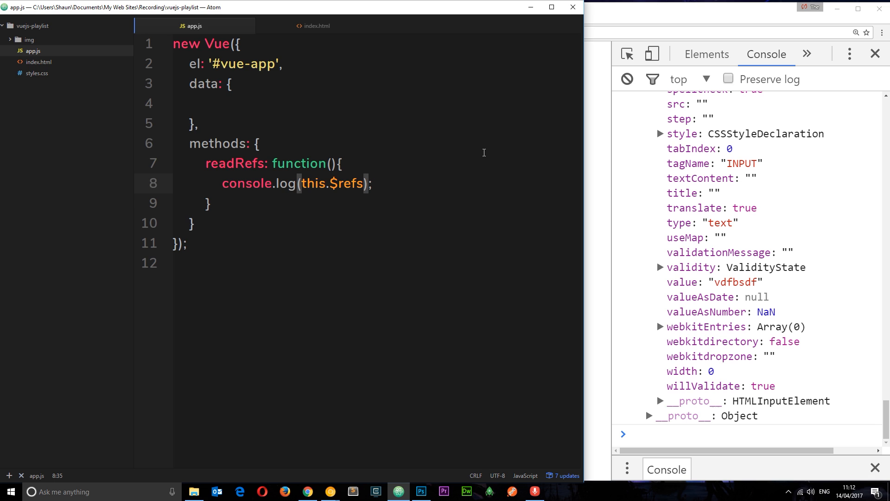
pyautogui.write('.')
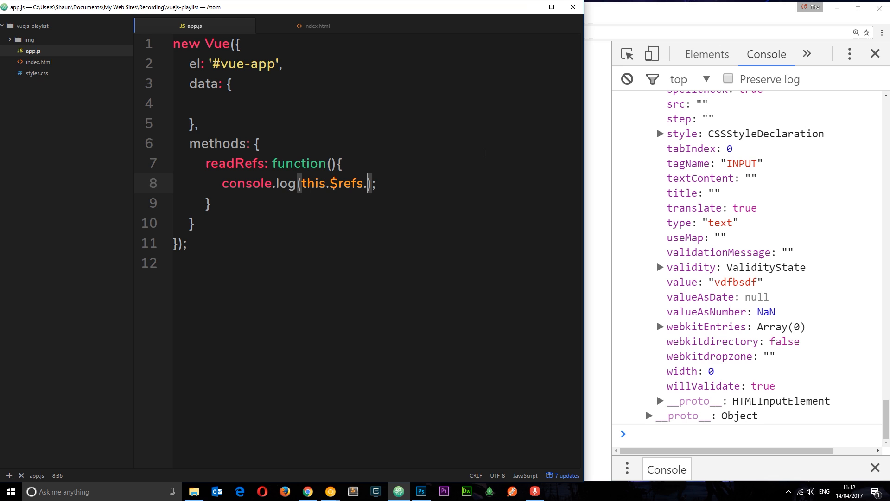
pyautogui.write('input')
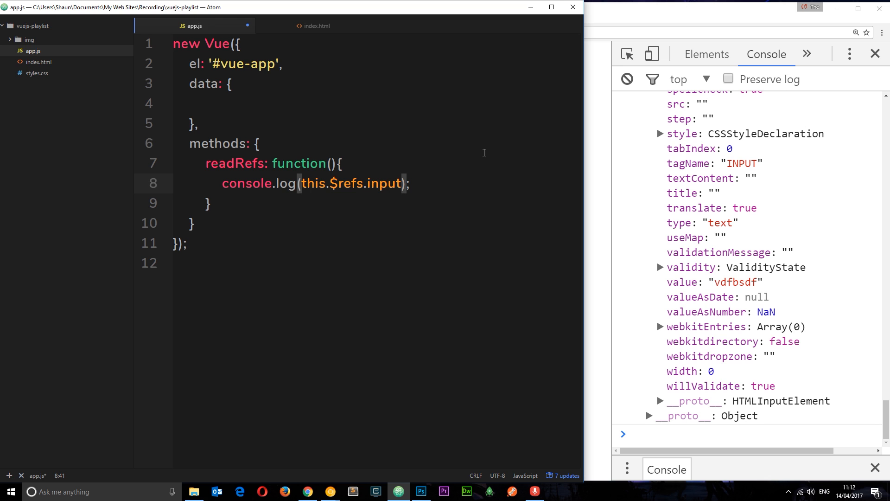
pyautogui.scroll(3)
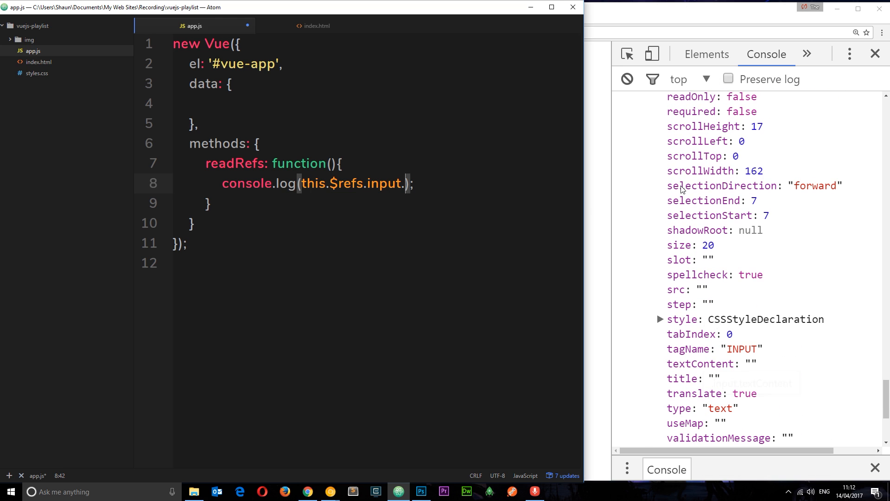
pyautogui.scroll(-3)
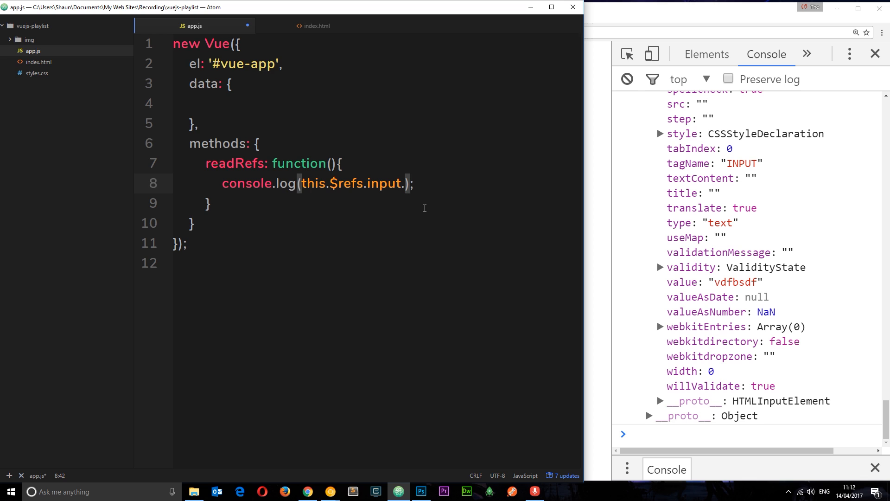
pyautogui.write('val')
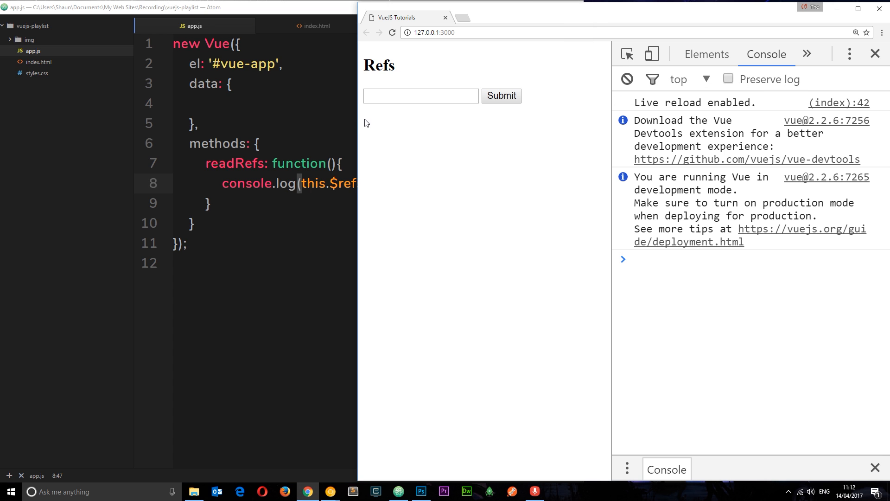
# - Enter 'yo' in the text box and submit so the console logs 'yo'
pyautogui.write('yo')
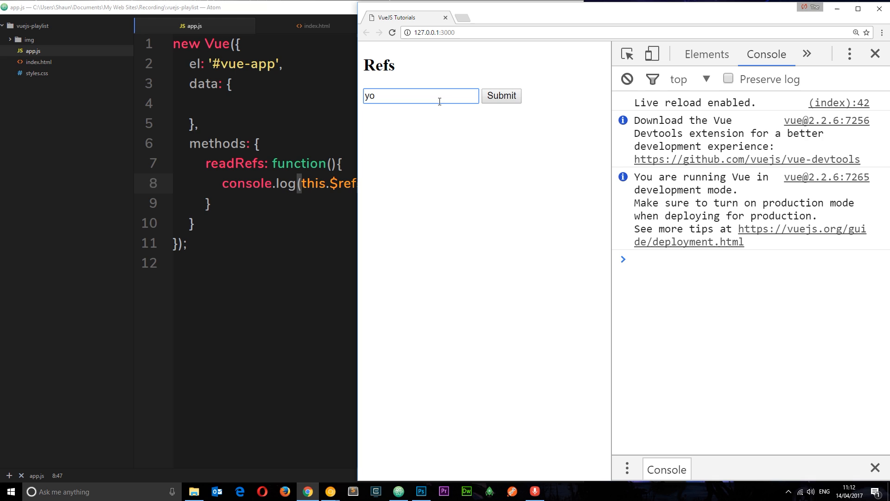
pyautogui.click(501, 95)
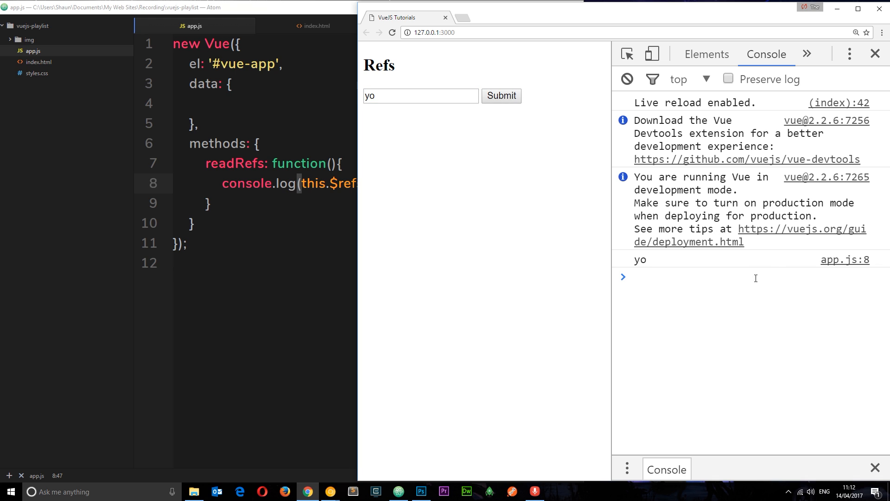
pyautogui.moveTo(250, 260)
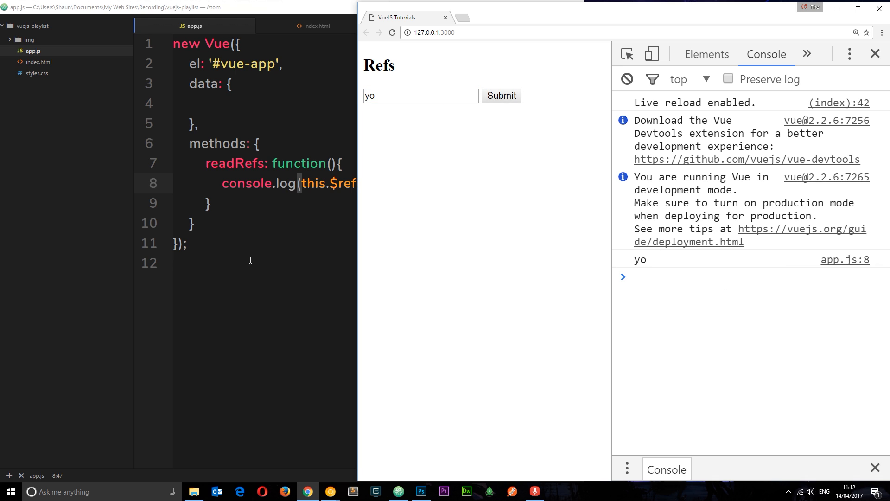
pyautogui.moveTo(413, 85)
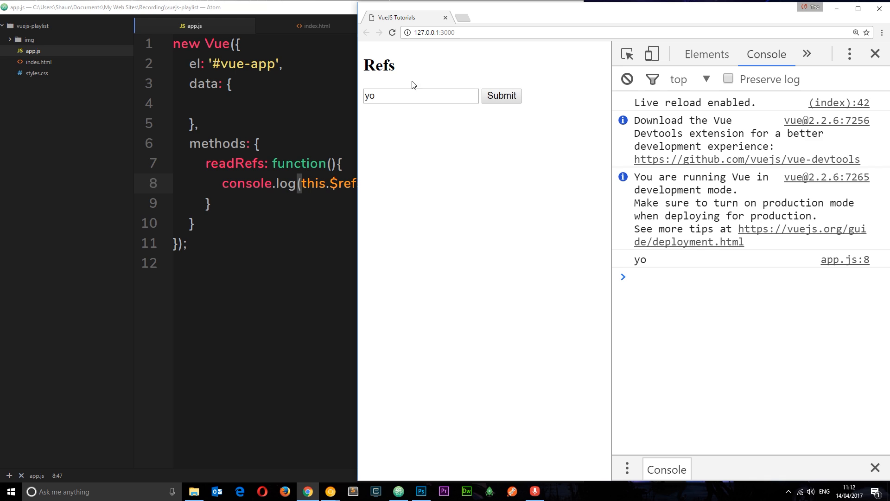
pyautogui.moveTo(447, 152)
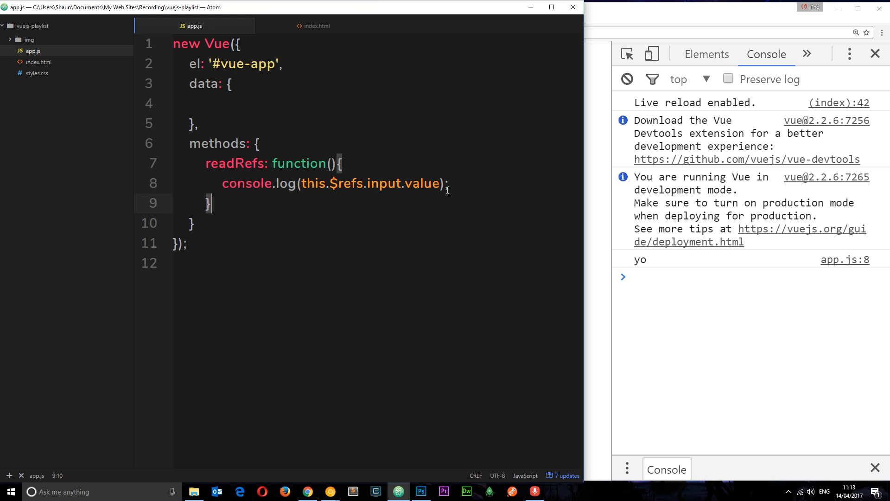
# - Add output: 'Your fav food' on the empty line inside app.js's data object
pyautogui.click(263, 100)
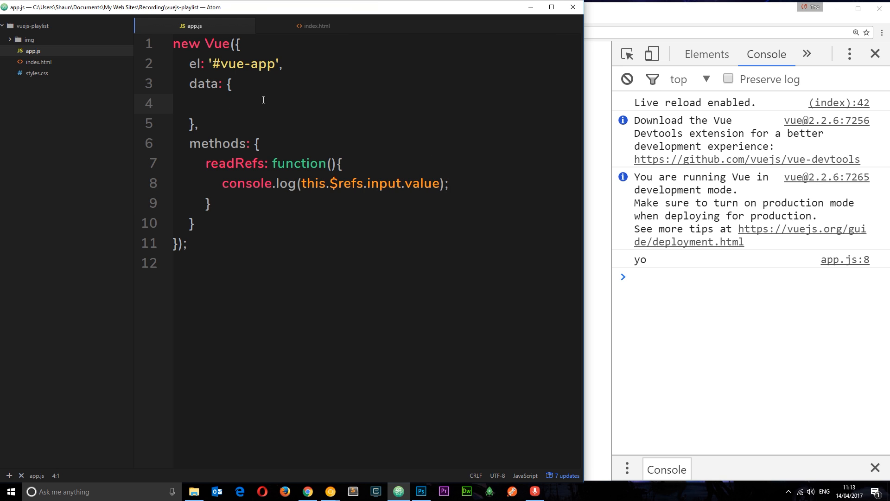
pyautogui.doubleClick(426, 184)
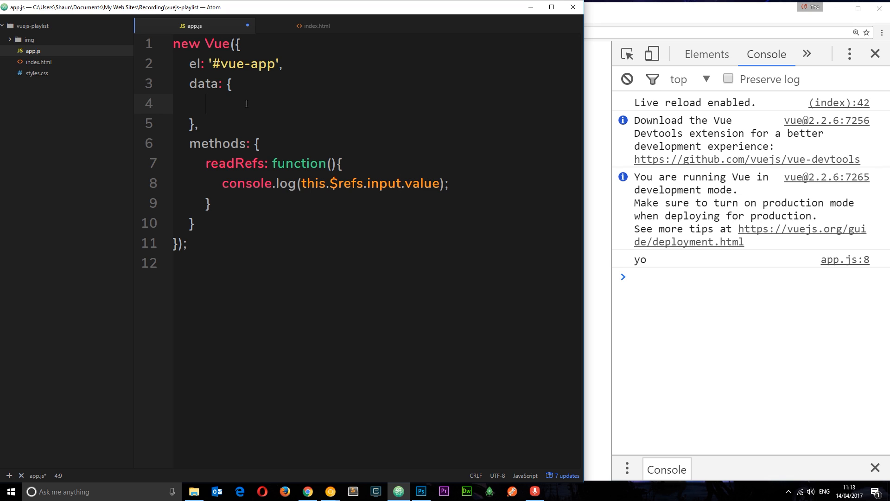
pyautogui.write('output')
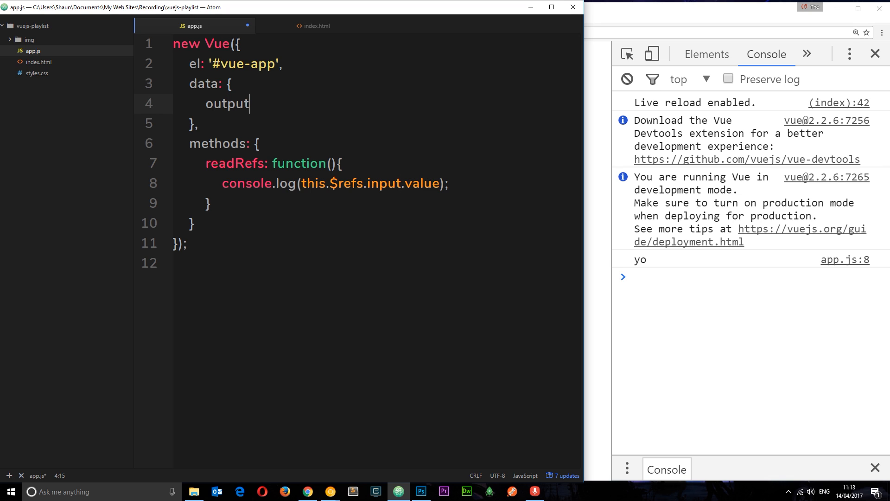
pyautogui.write(": '")
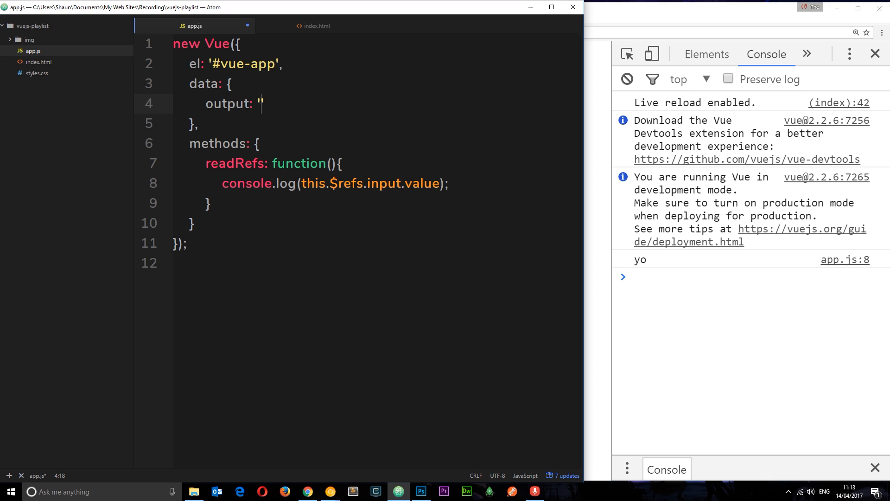
pyautogui.write('Your fav fo')
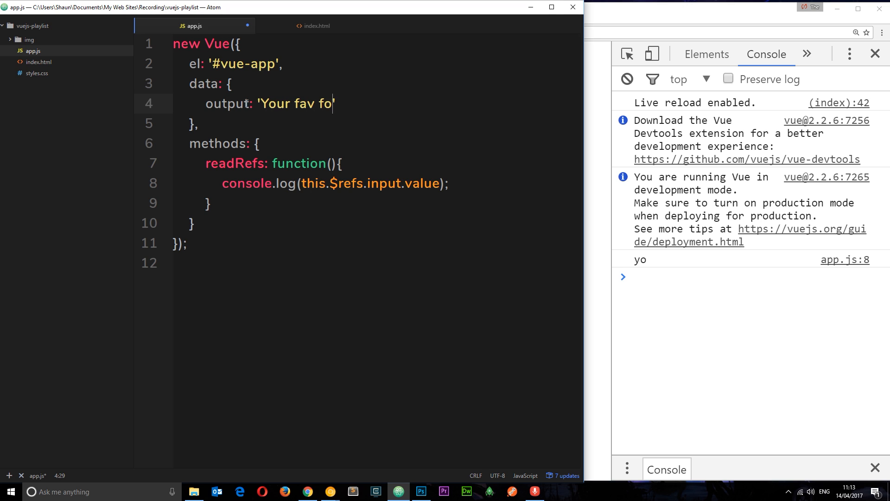
pyautogui.write('od')
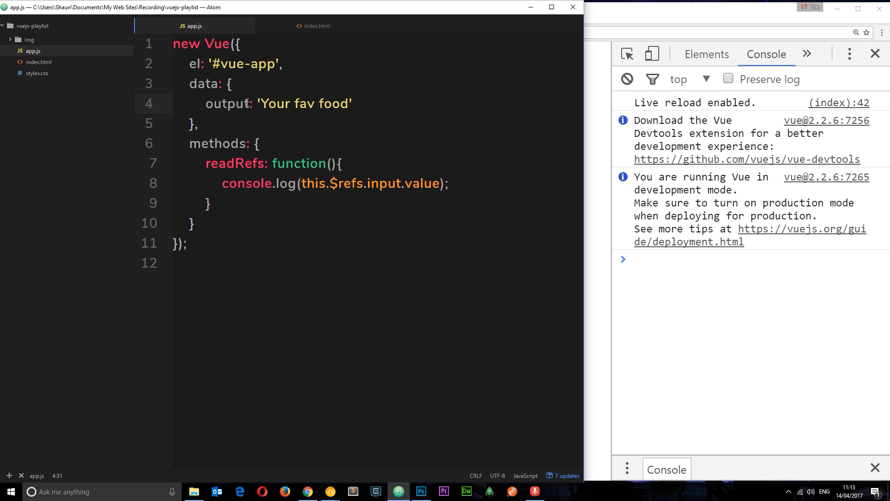
# - Add <p>Your fav food: {{ output }}</p> below the Submit button in index.html
pyautogui.click(314, 25)
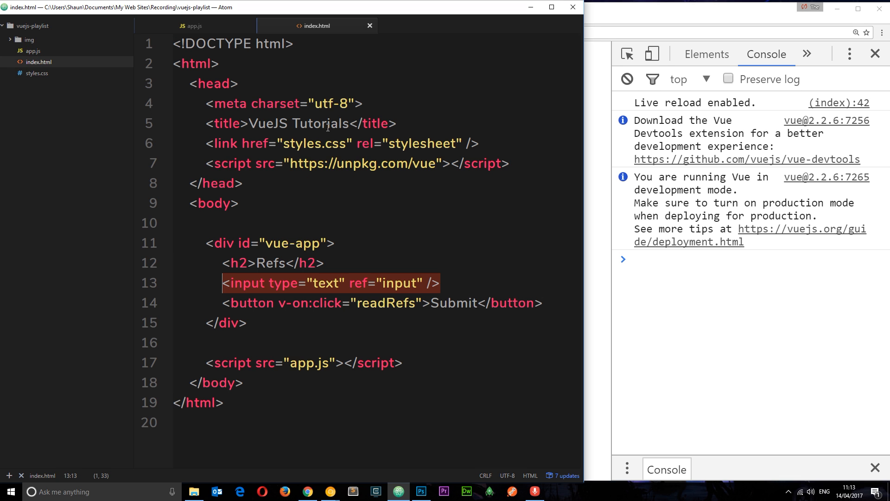
pyautogui.press('Enter')
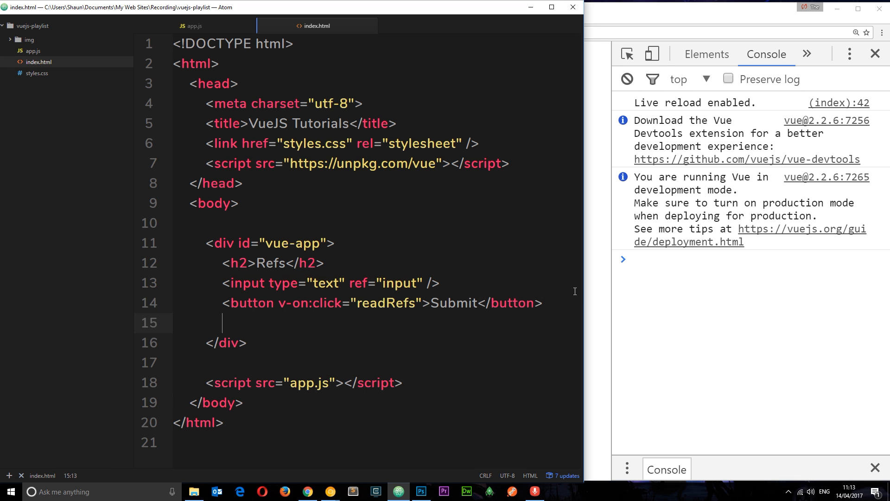
pyautogui.write('<p></p>')
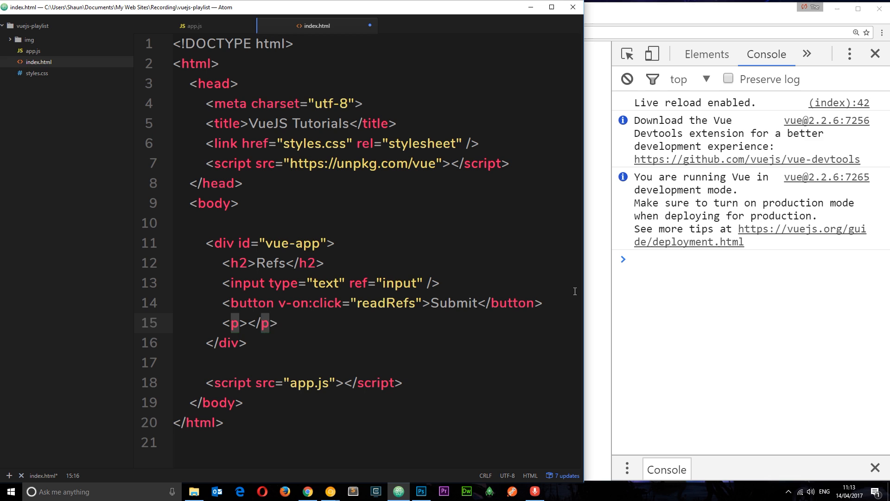
pyautogui.write('Your fav food: {{')
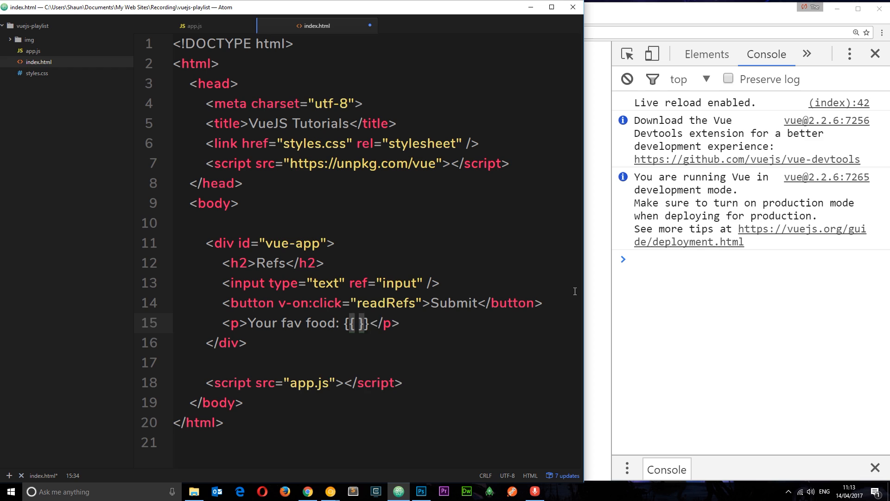
pyautogui.write('output')
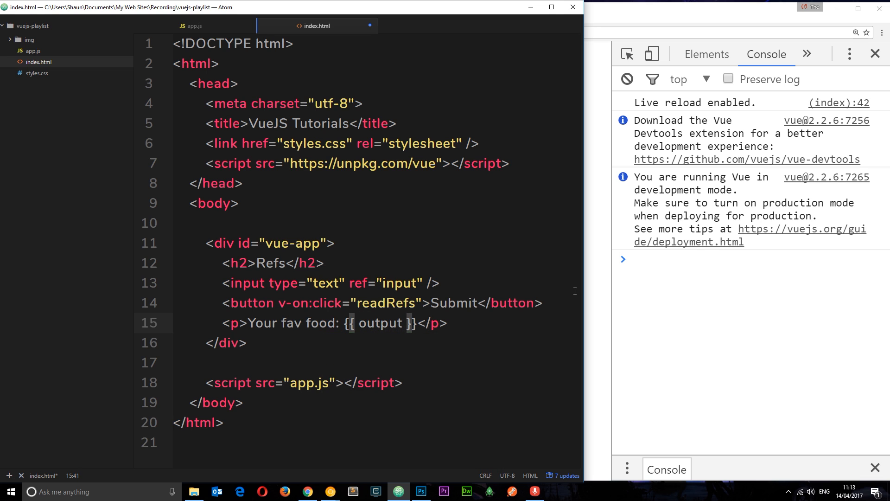
# - Check the Chrome page, which shows 'Your fav food: Your fav food', then return to the code
pyautogui.click(306, 491)
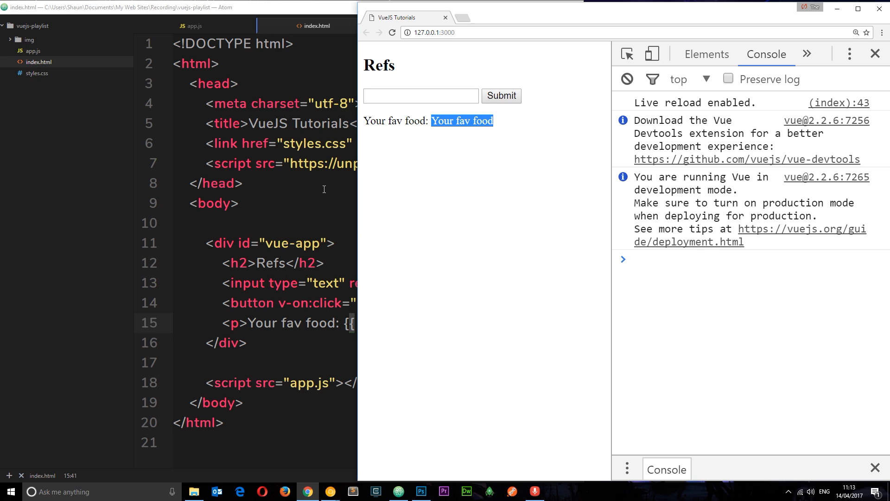
pyautogui.click(420, 95)
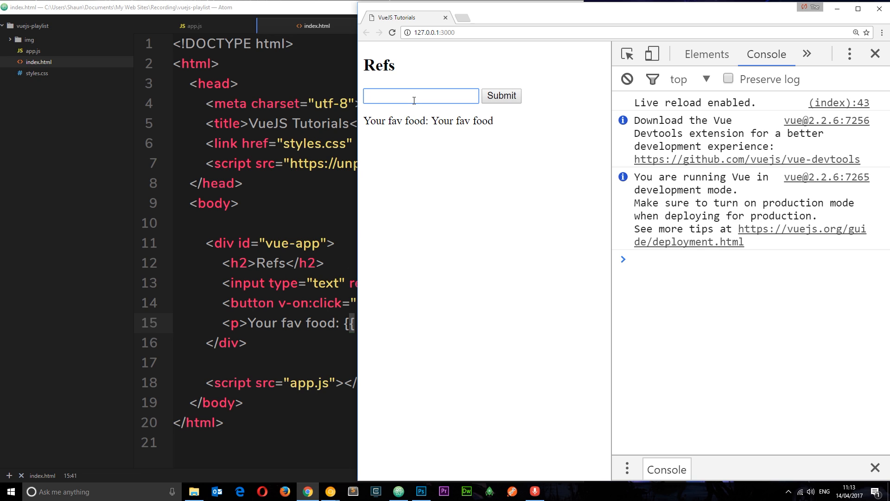
pyautogui.doubleClick(462, 120)
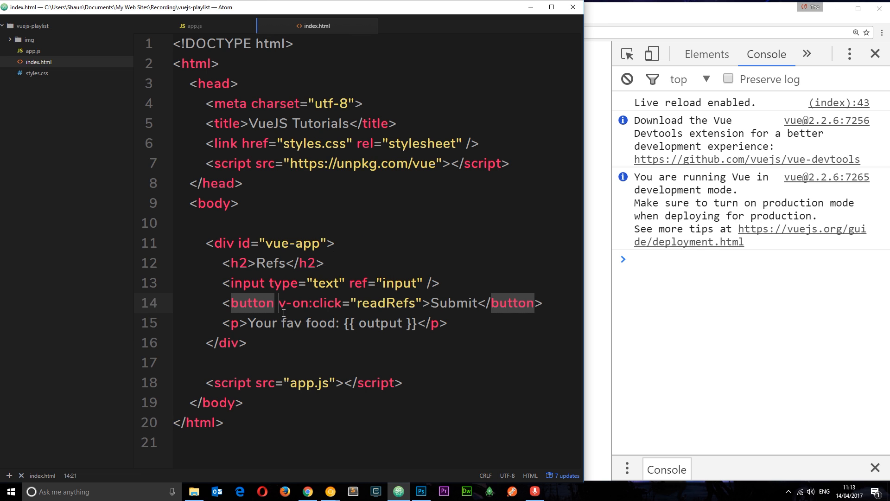
# - In app.js's readRefs, add this.output = this.$refs.input.value below the console.log line
pyautogui.click(194, 26)
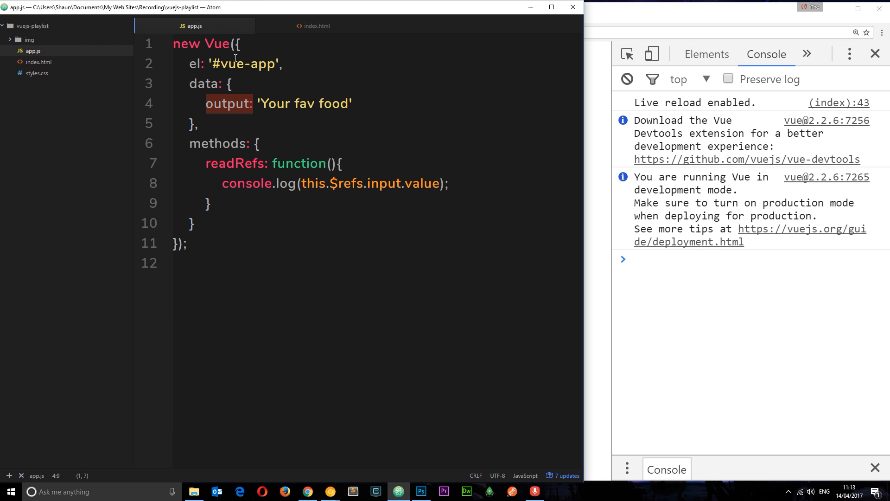
pyautogui.press('enter')
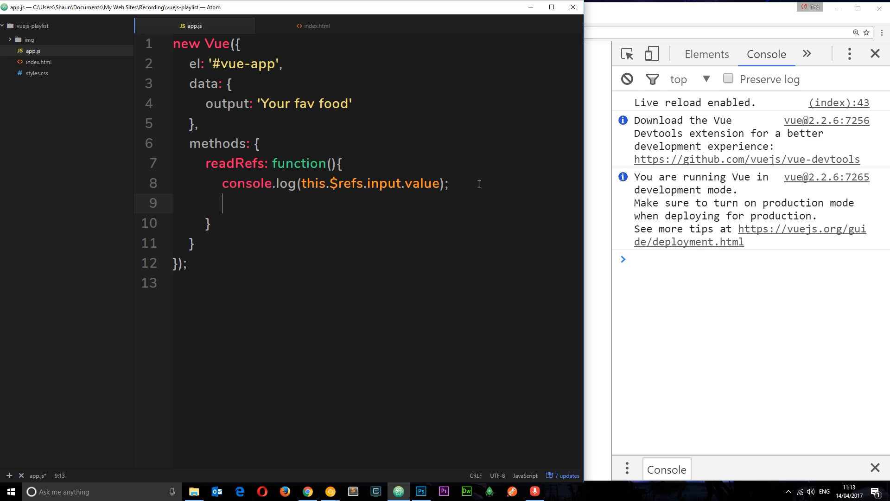
pyautogui.write('this.out')
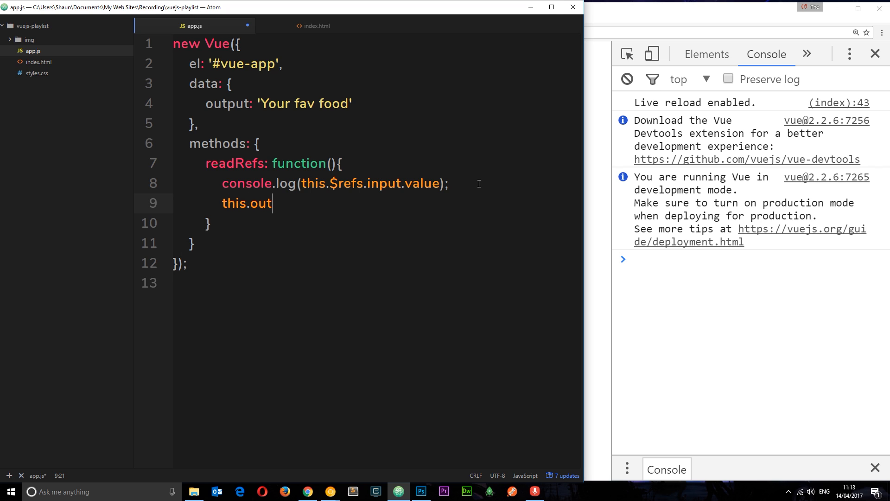
pyautogui.write('put =')
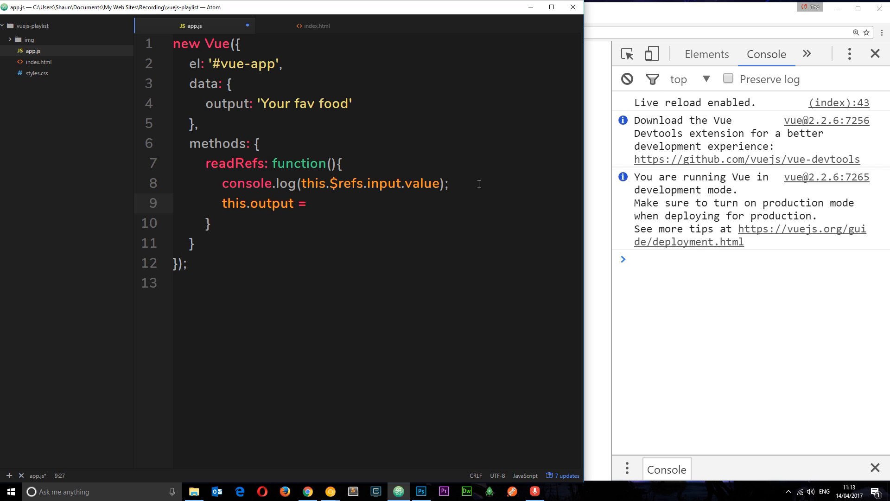
pyautogui.write('this.')
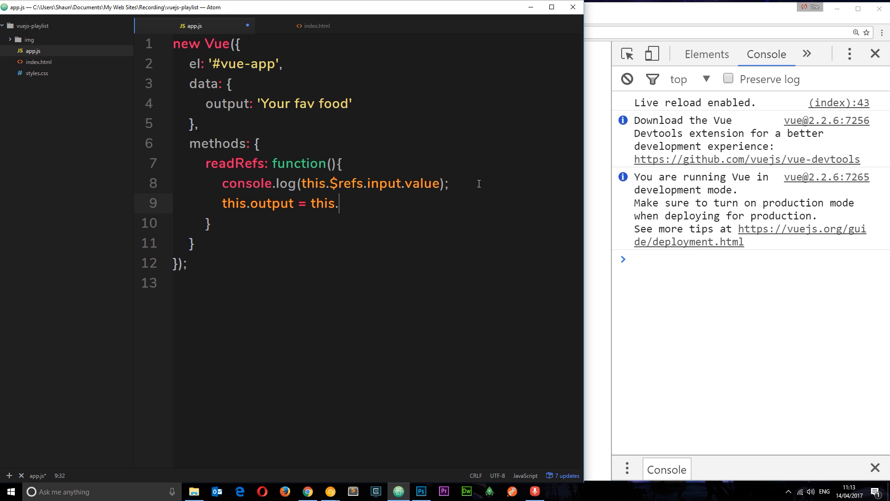
pyautogui.write('$refs.')
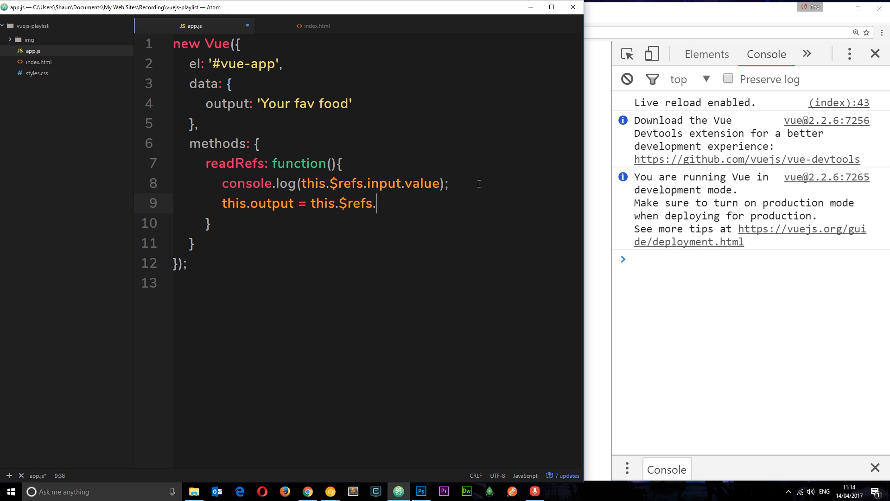
pyautogui.write('input.value;')
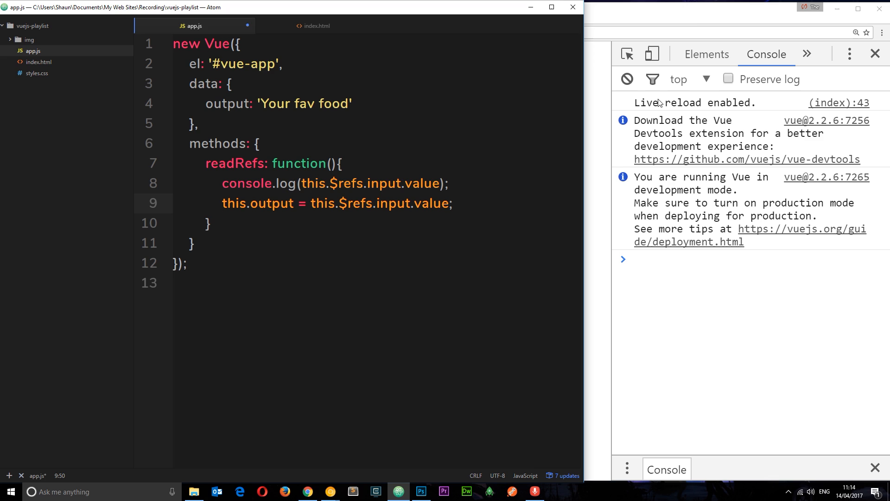
# - Submit 'pickles' on the Chrome page and highlight 'pickles' in the output paragraph
pyautogui.click(307, 492)
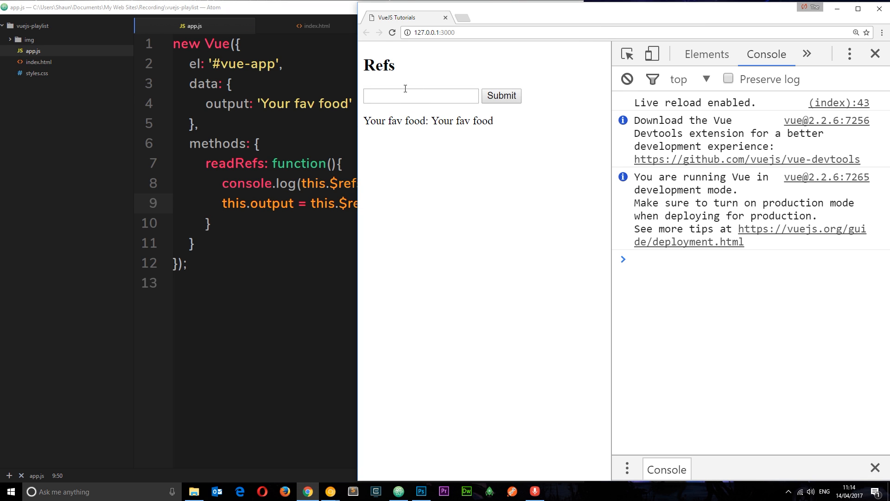
pyautogui.click(420, 96)
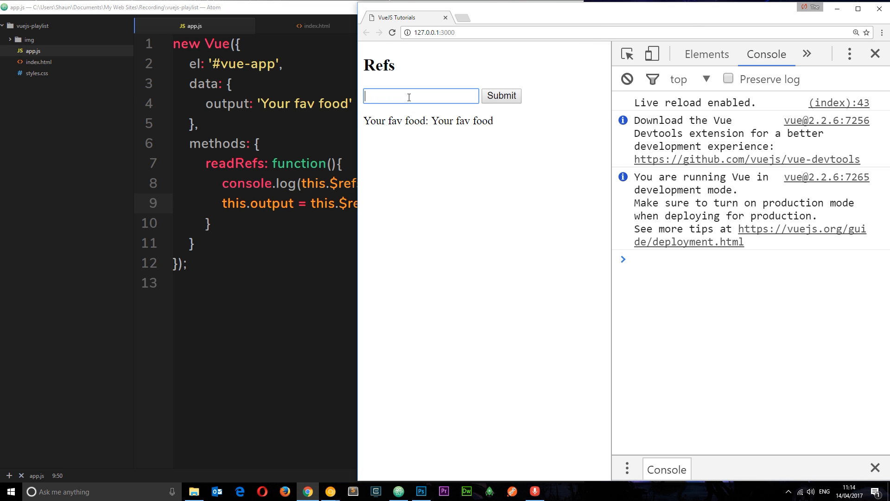
pyautogui.write('pickles')
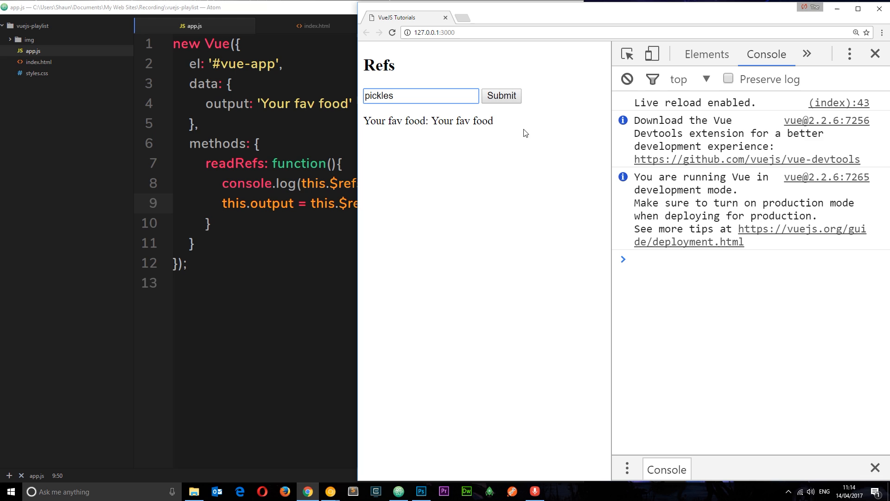
pyautogui.click(501, 95)
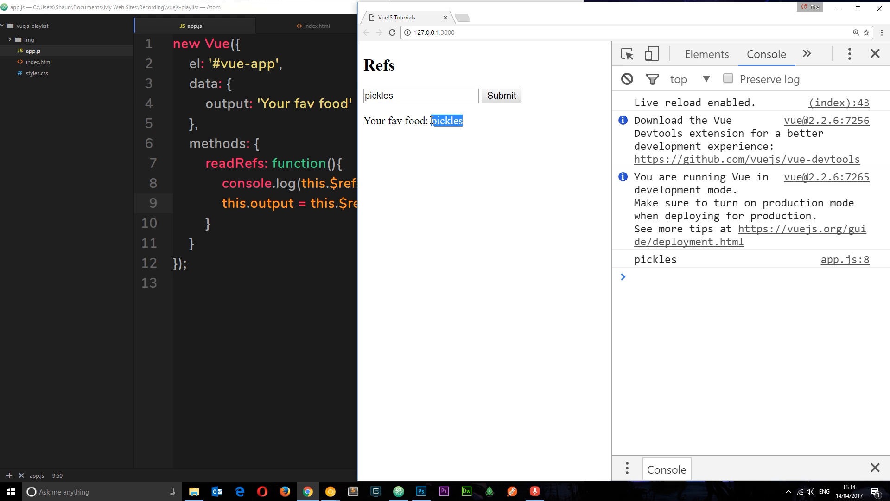
pyautogui.moveTo(451, 143)
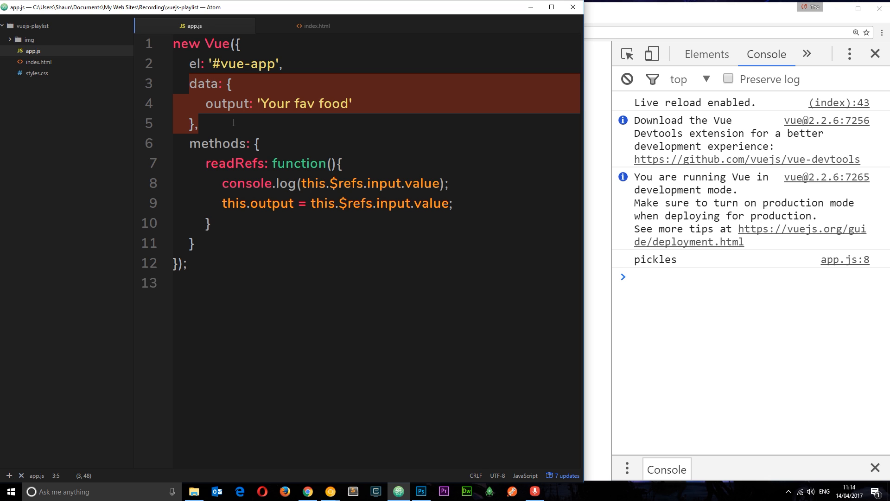
pyautogui.moveTo(316, 25)
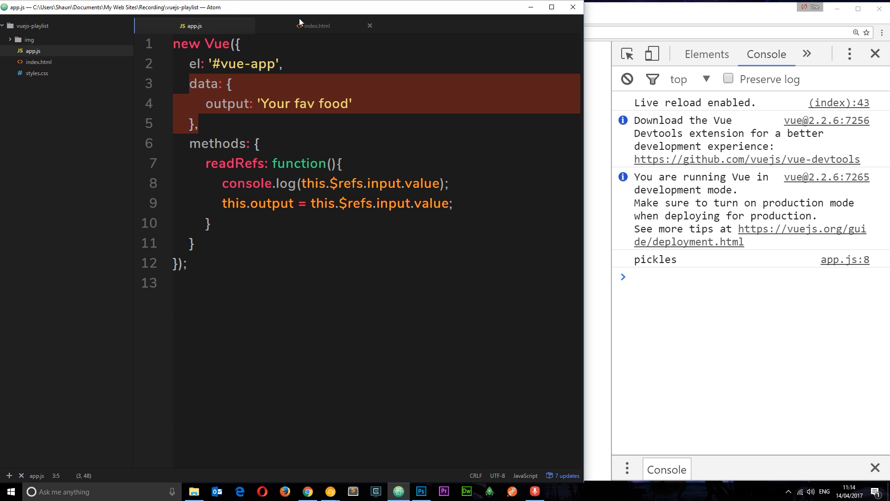
# - Insert <div ref="test">hello</div> below the output paragraph in index.html
pyautogui.click(316, 26)
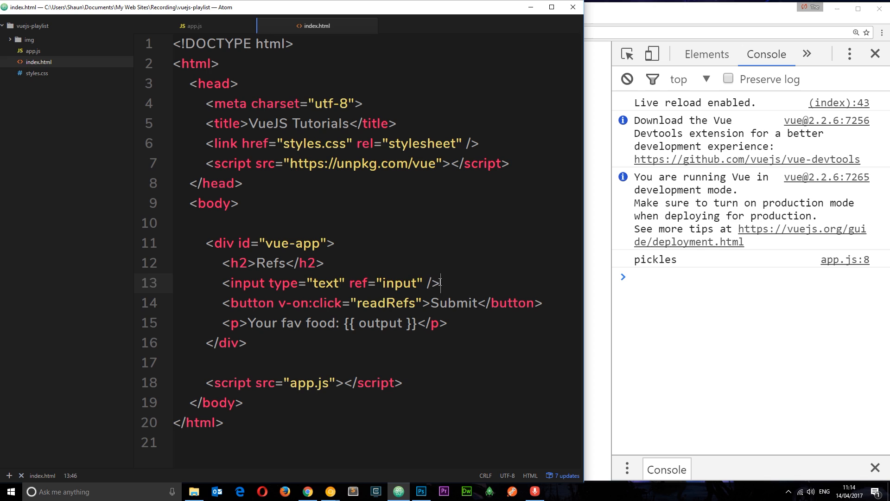
pyautogui.tripleClick(329, 283)
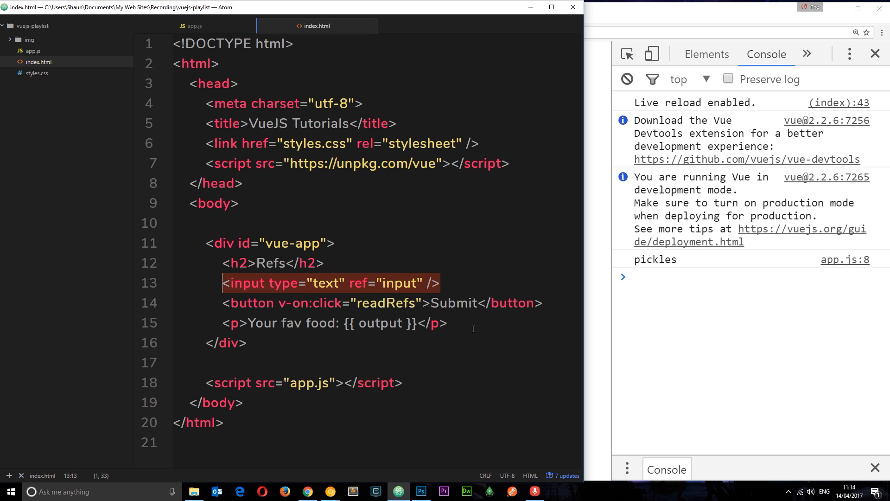
pyautogui.click(447, 323)
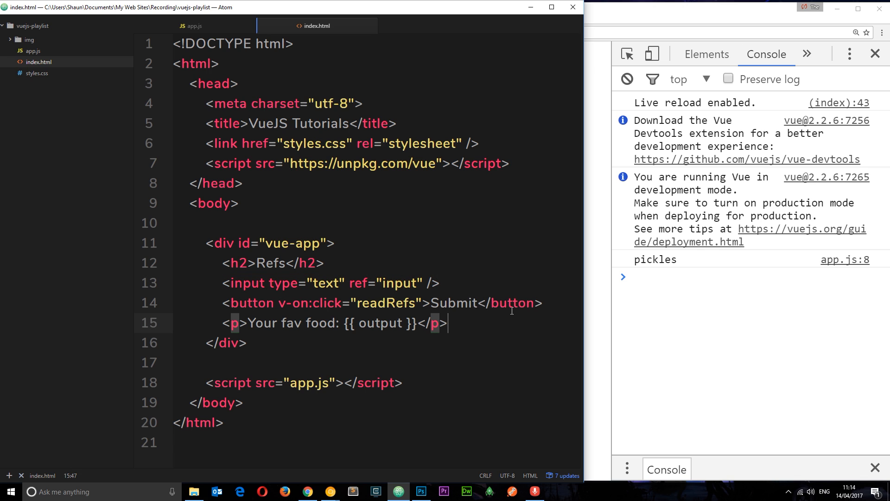
pyautogui.write('<div')
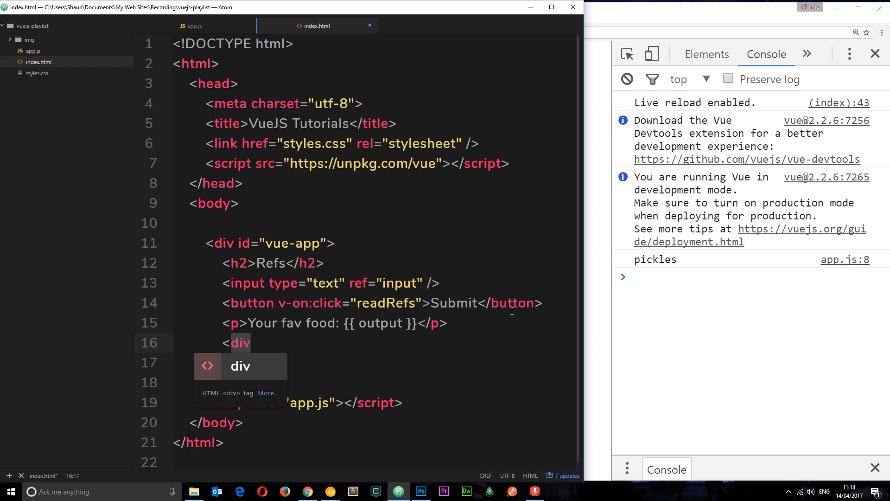
pyautogui.write('ref')
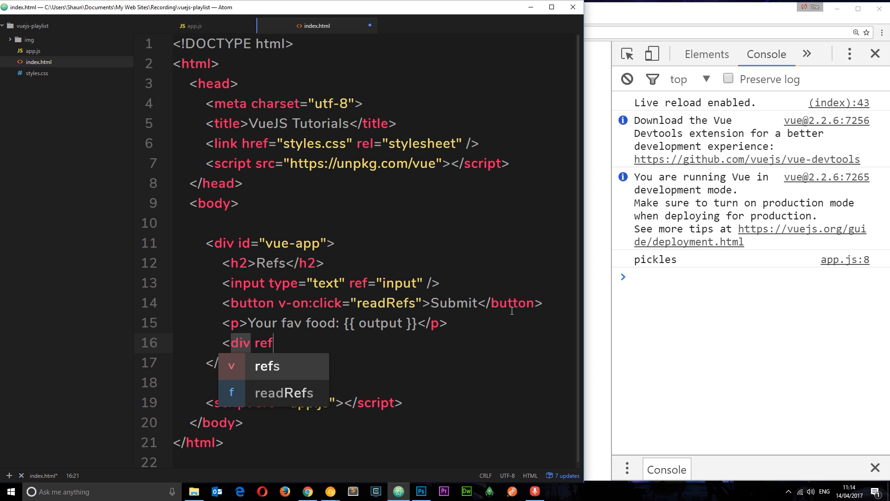
pyautogui.write('="te"')
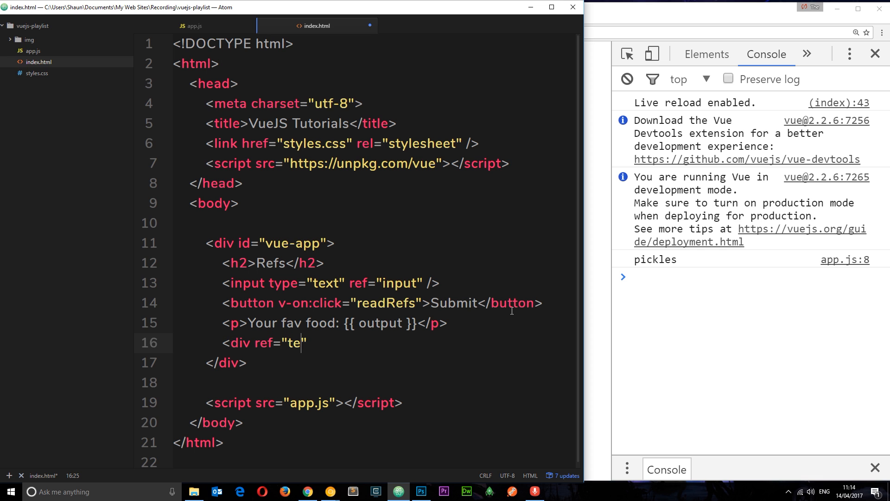
pyautogui.write('st"></div>')
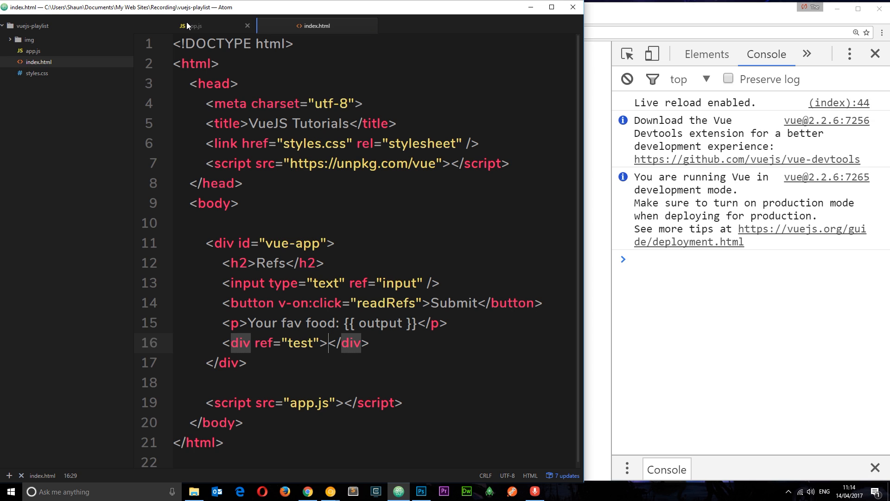
pyautogui.write('hel')
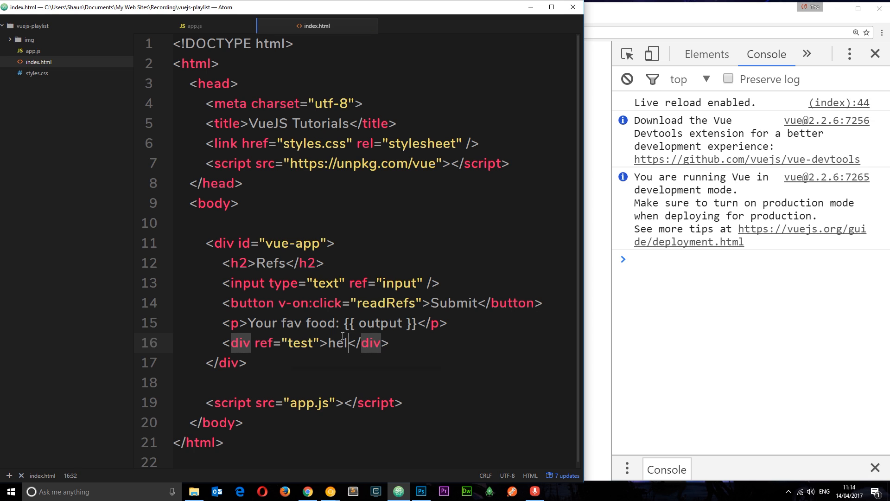
pyautogui.write('lo')
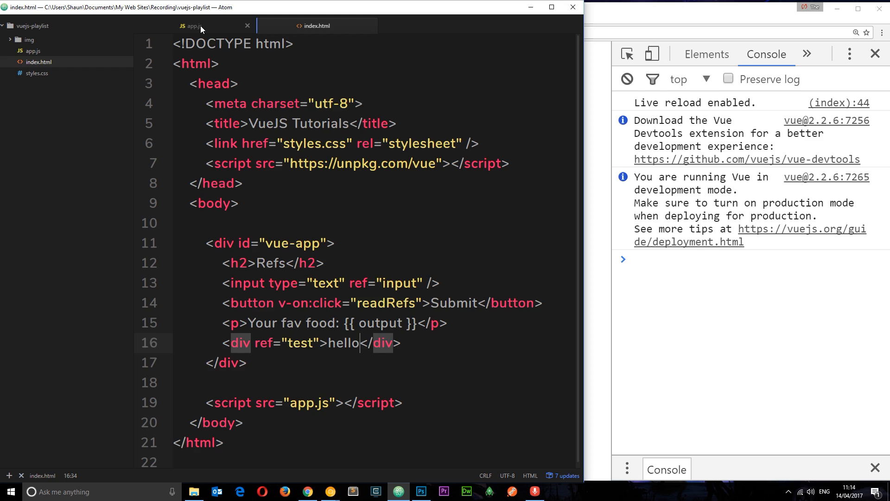
pyautogui.click(192, 26)
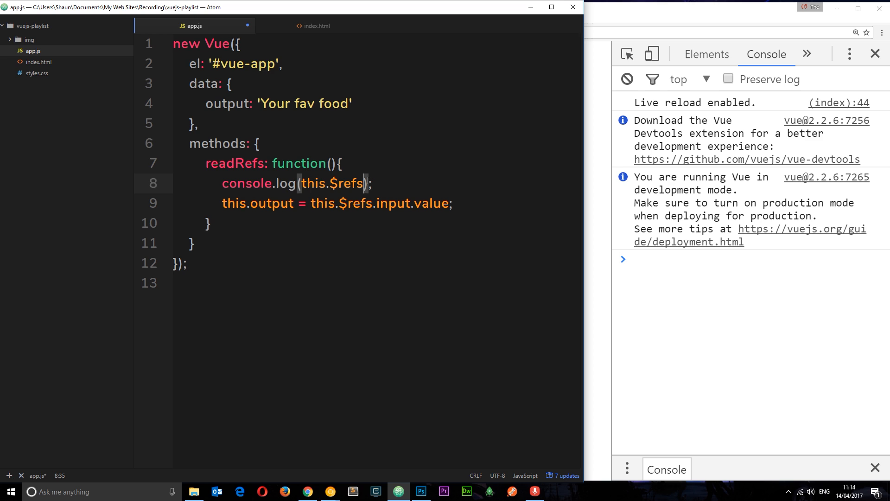
# - Submit in Chrome and expand the logged refs object and its test div in the console
pyautogui.click(307, 491)
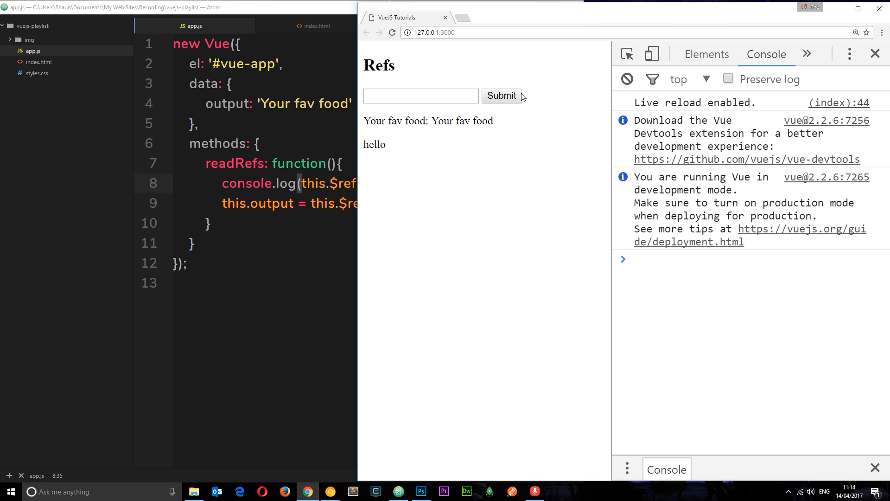
pyautogui.click(501, 95)
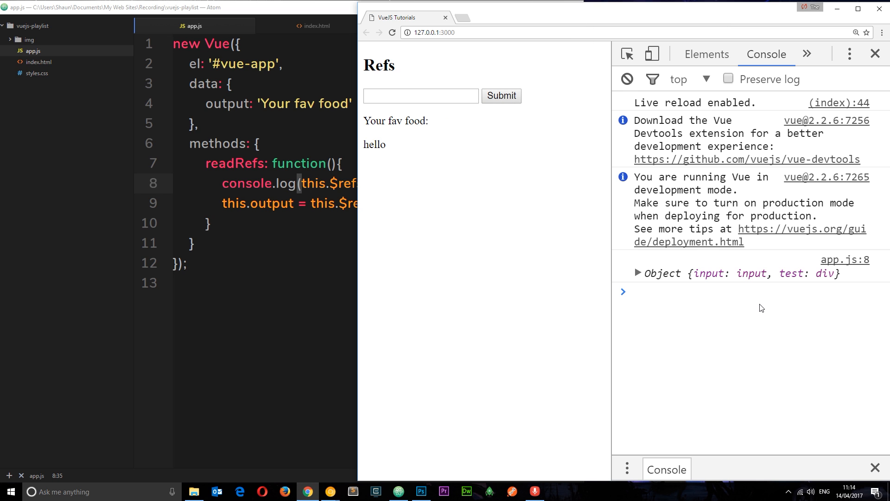
pyautogui.click(638, 273)
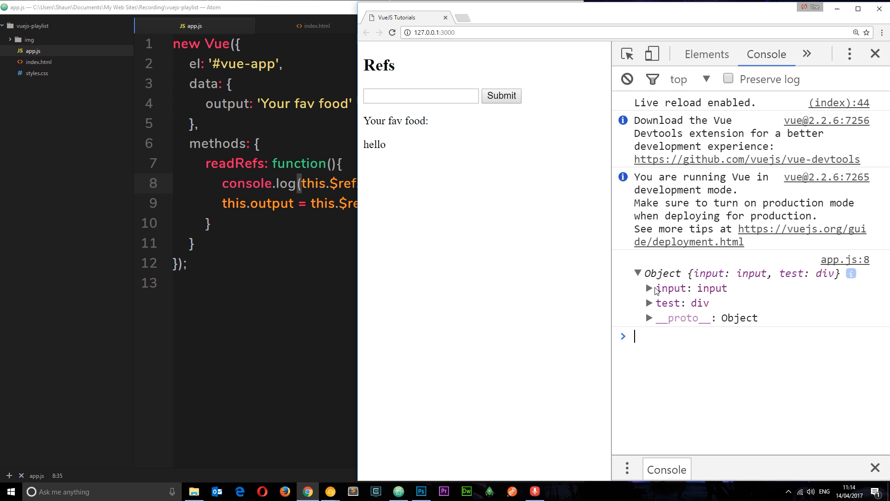
pyautogui.moveTo(658, 308)
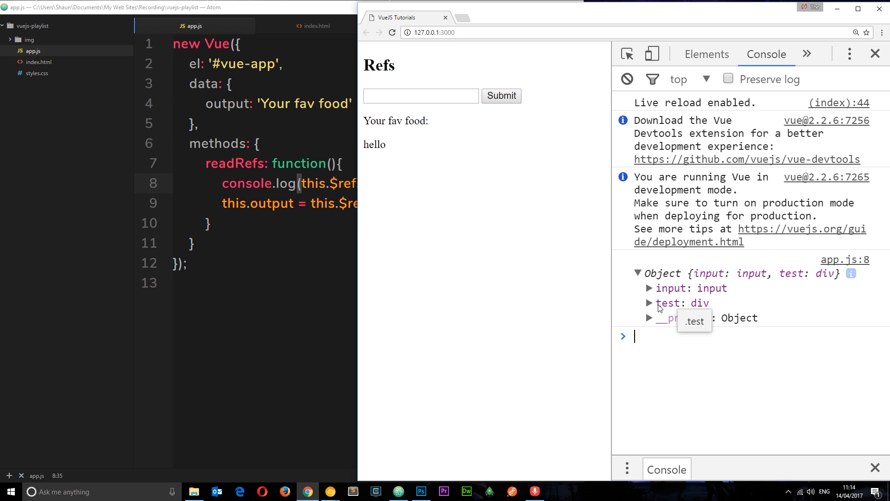
pyautogui.click(649, 303)
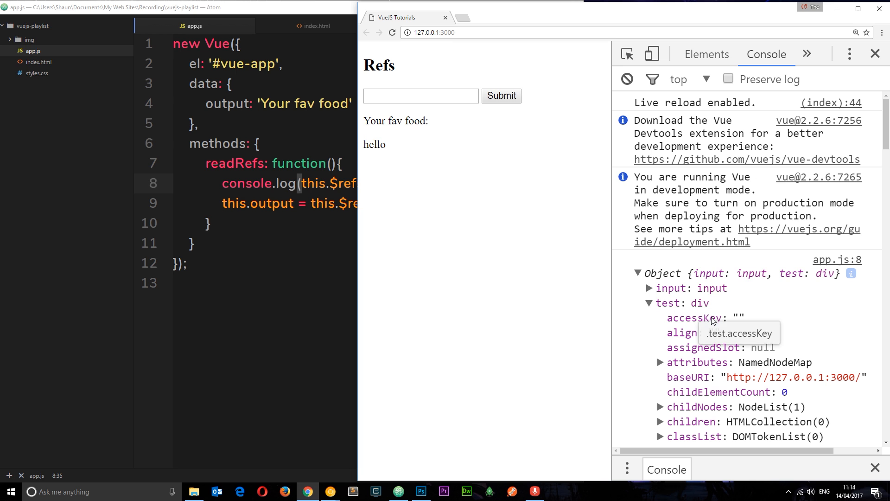
pyautogui.scroll(-3)
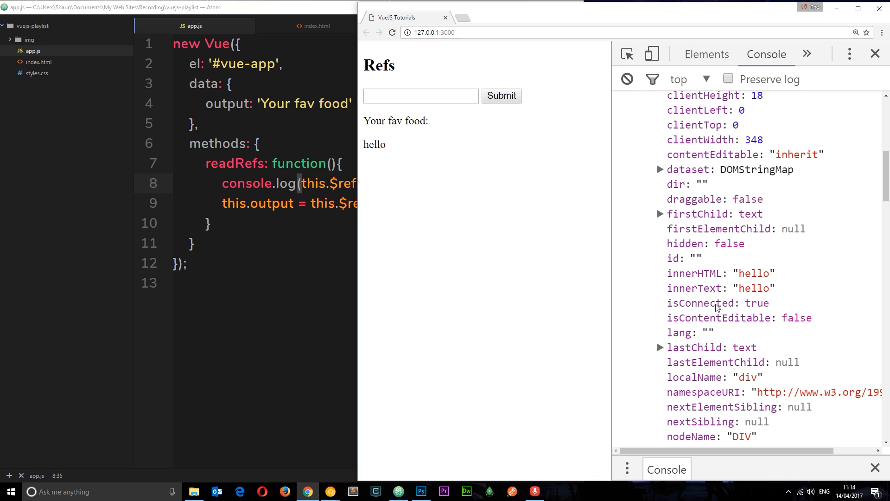
pyautogui.moveTo(694, 273)
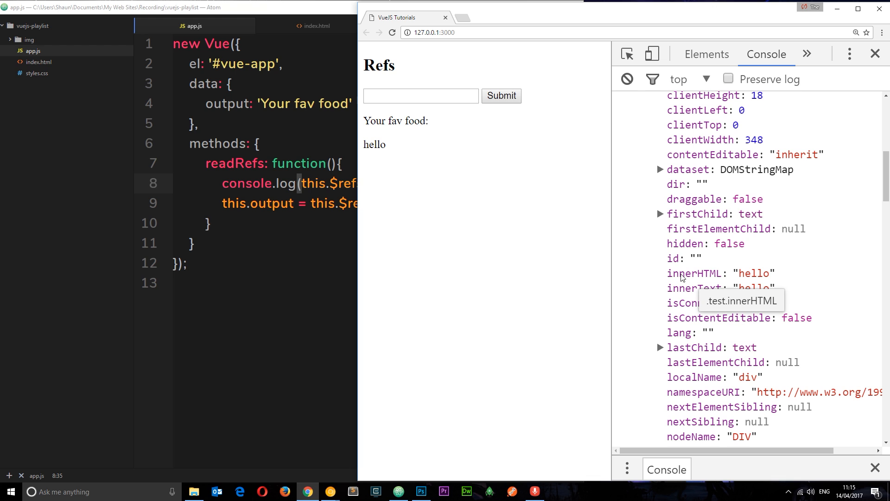
pyautogui.moveTo(693, 288)
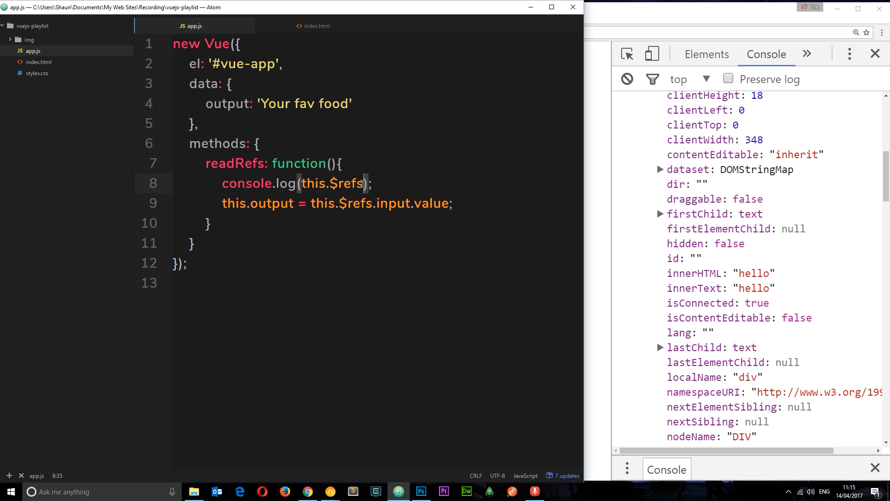
# - Change the log to this.$refs.innerText and submit, which logs undefined
pyautogui.write('in')
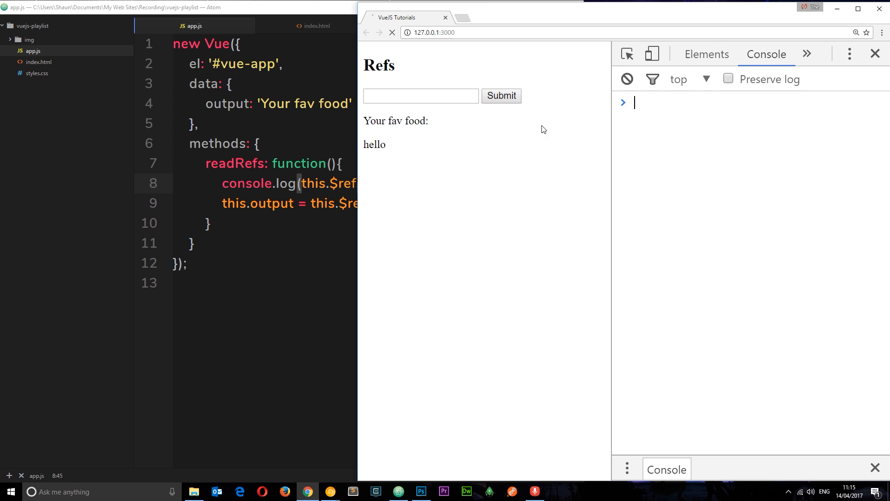
pyautogui.click(391, 32)
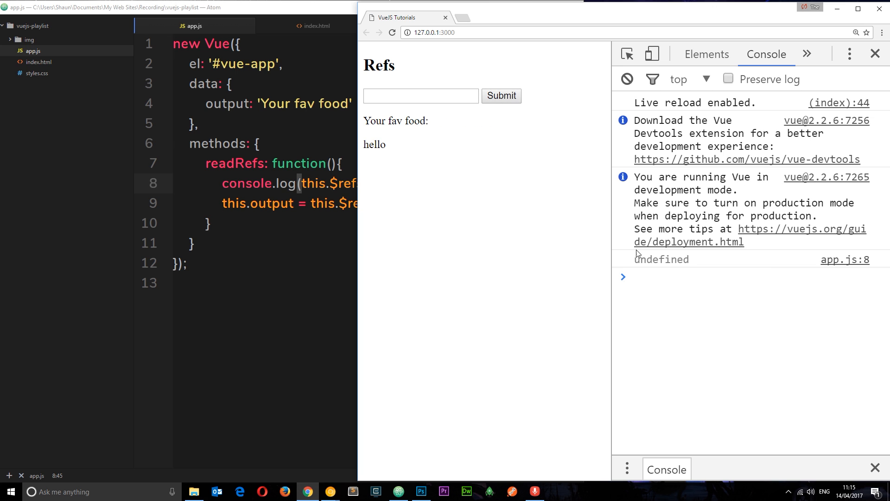
pyautogui.click(321, 183)
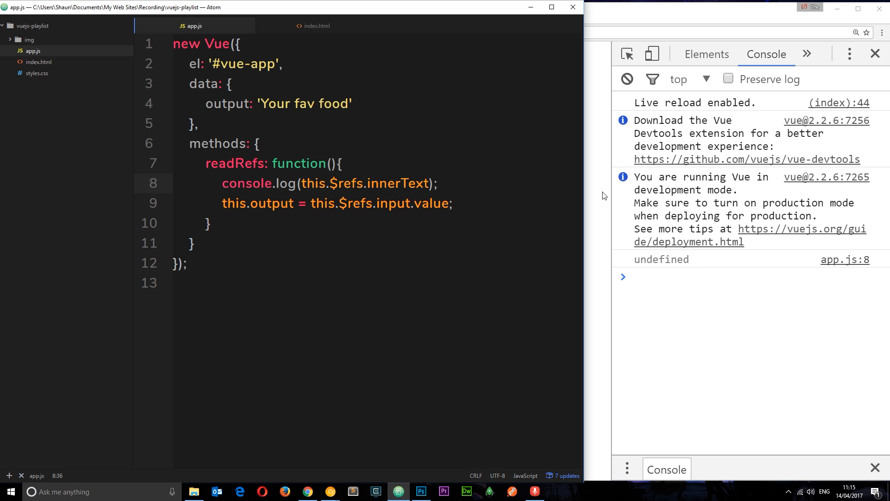
# - Compare index.html and app.js to confirm the 'test' ref name, placing the caret after hello
pyautogui.click(316, 25)
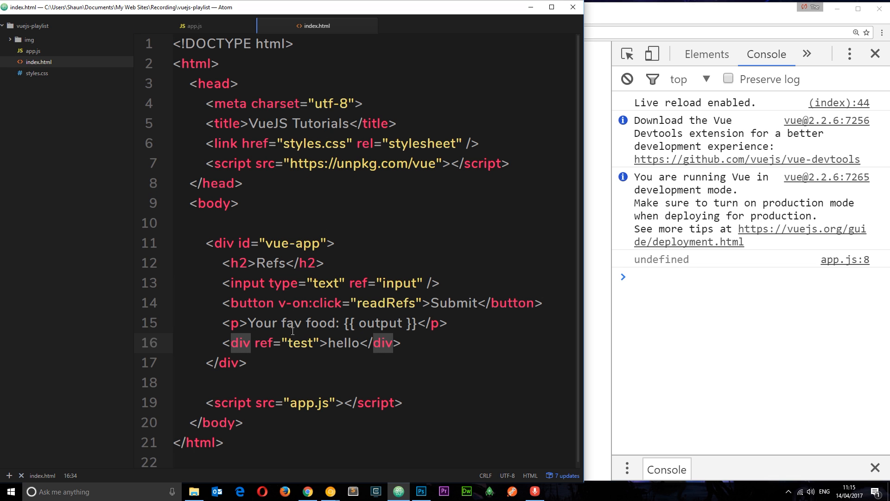
pyautogui.click(194, 25)
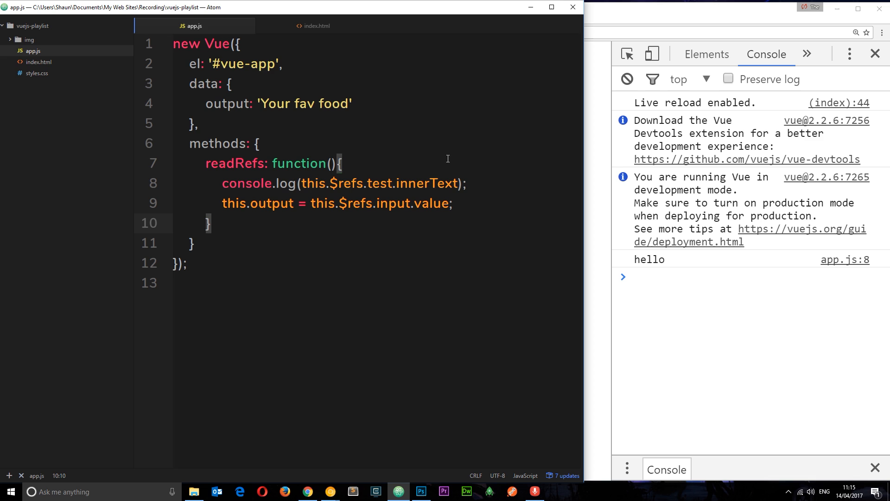
pyautogui.click(316, 26)
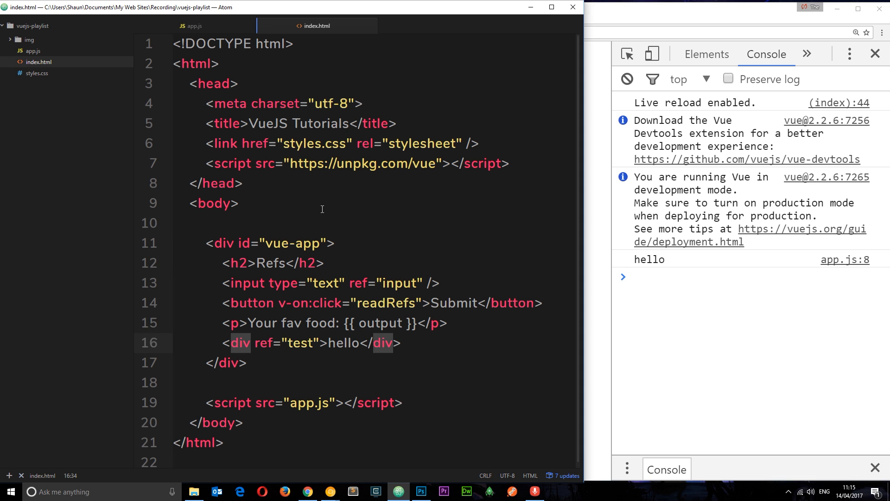
pyautogui.click(362, 342)
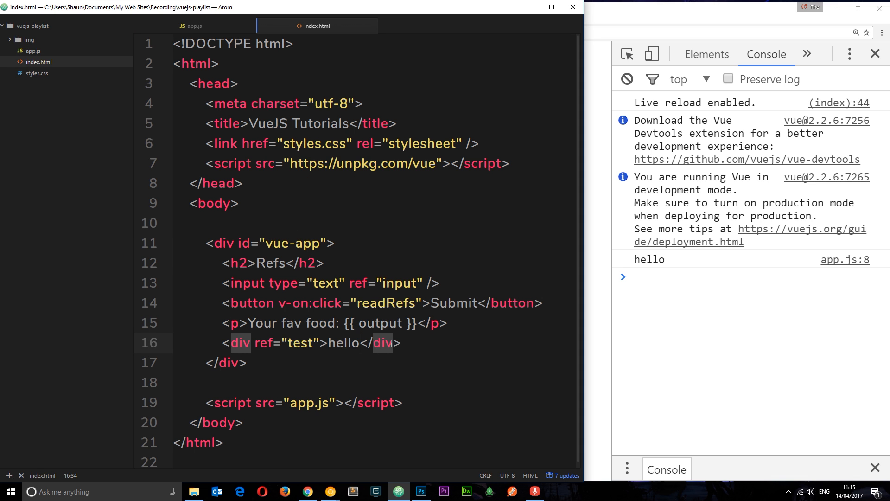